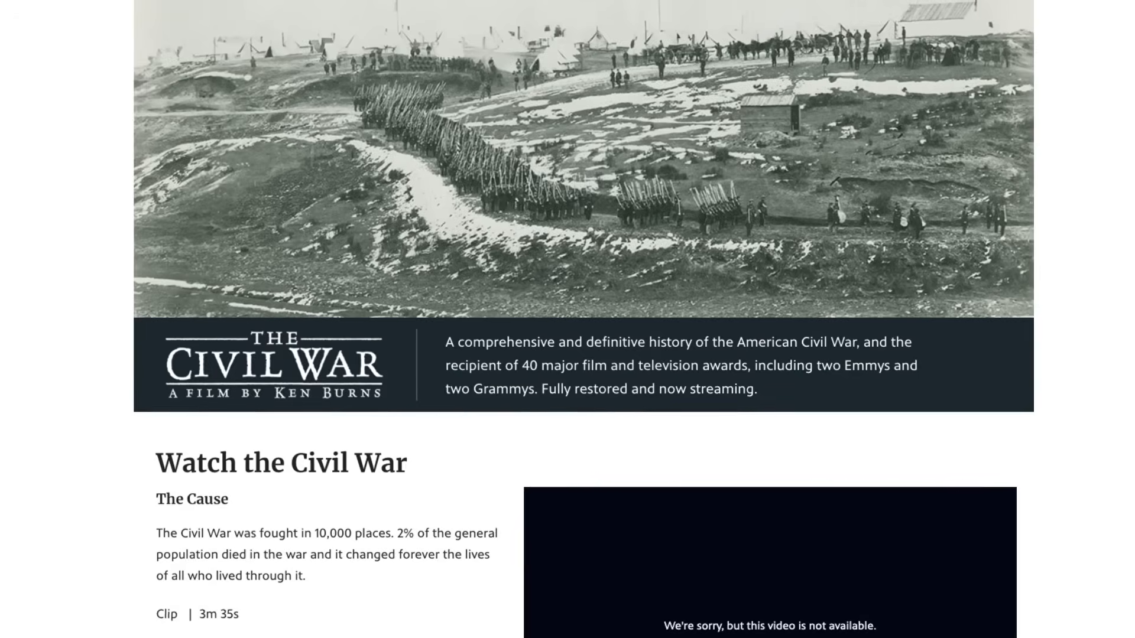
Select the Lincoln tent photo layer and open its Animation menu showing Ken Burns.
scroll("up", 3)
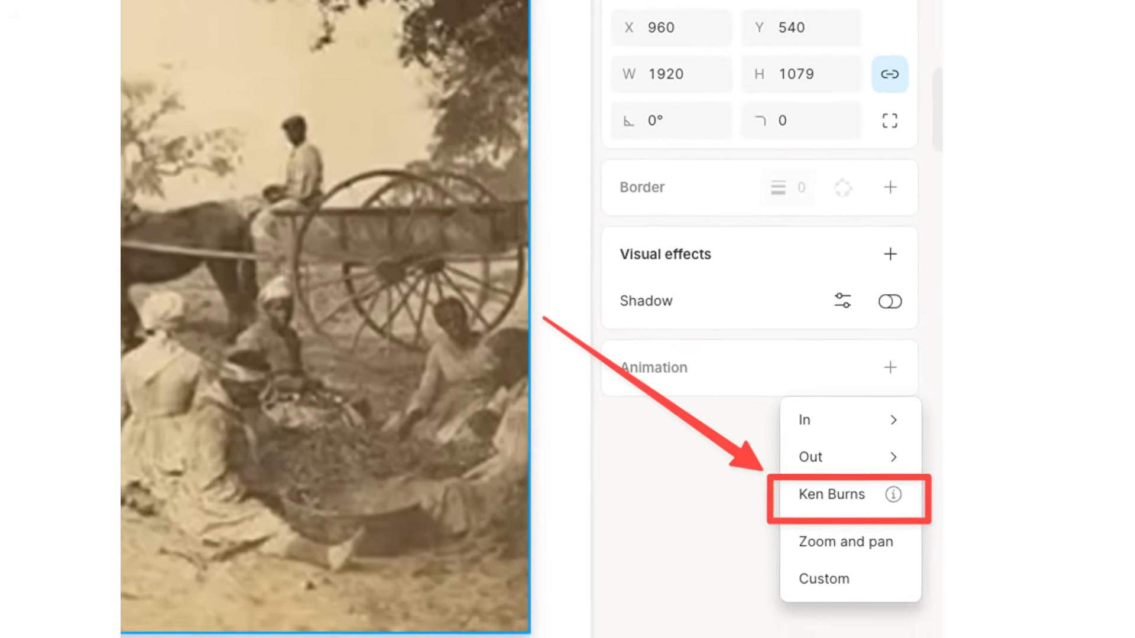
left_click(831, 494)
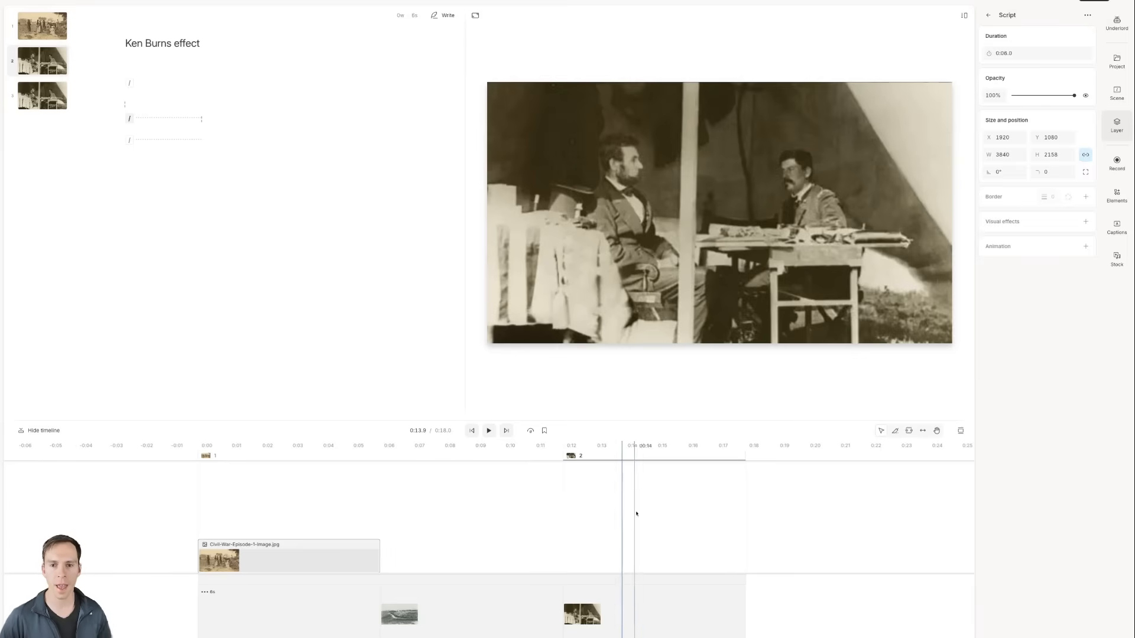
left_click(719, 212)
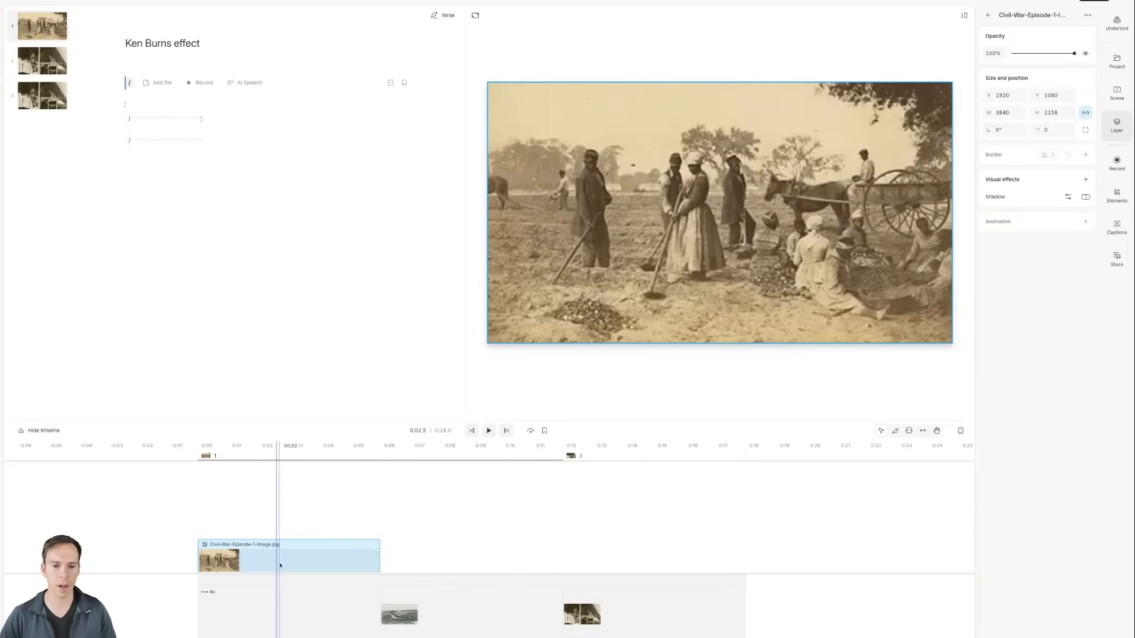
left_click(1086, 220)
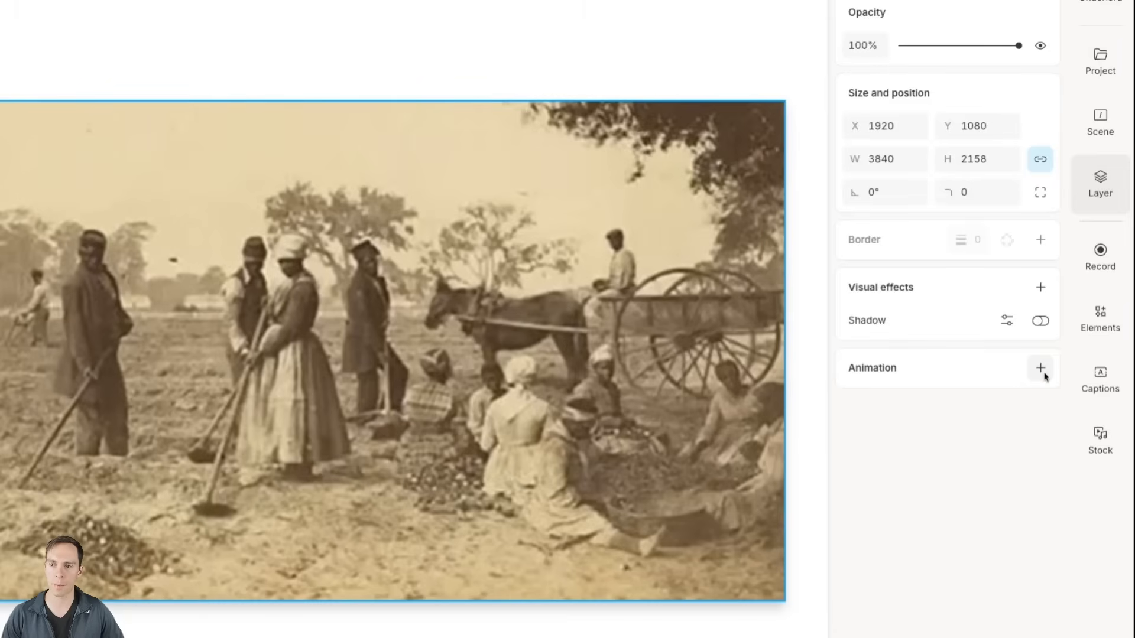
left_click(1041, 367)
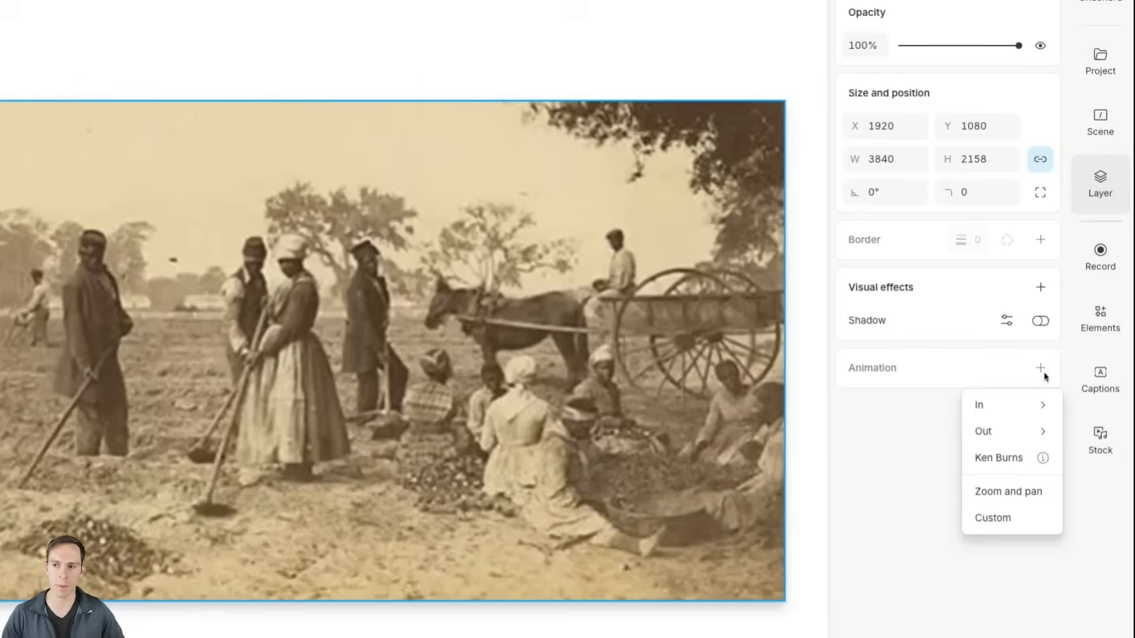
mouse_move(1005, 461)
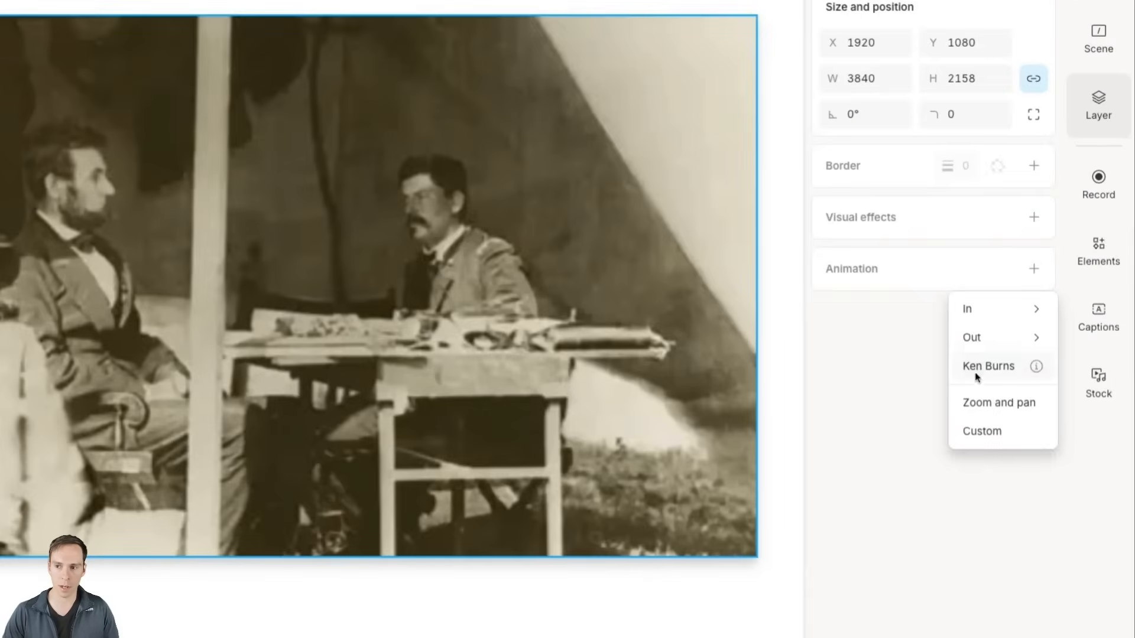
left_click(1003, 367)
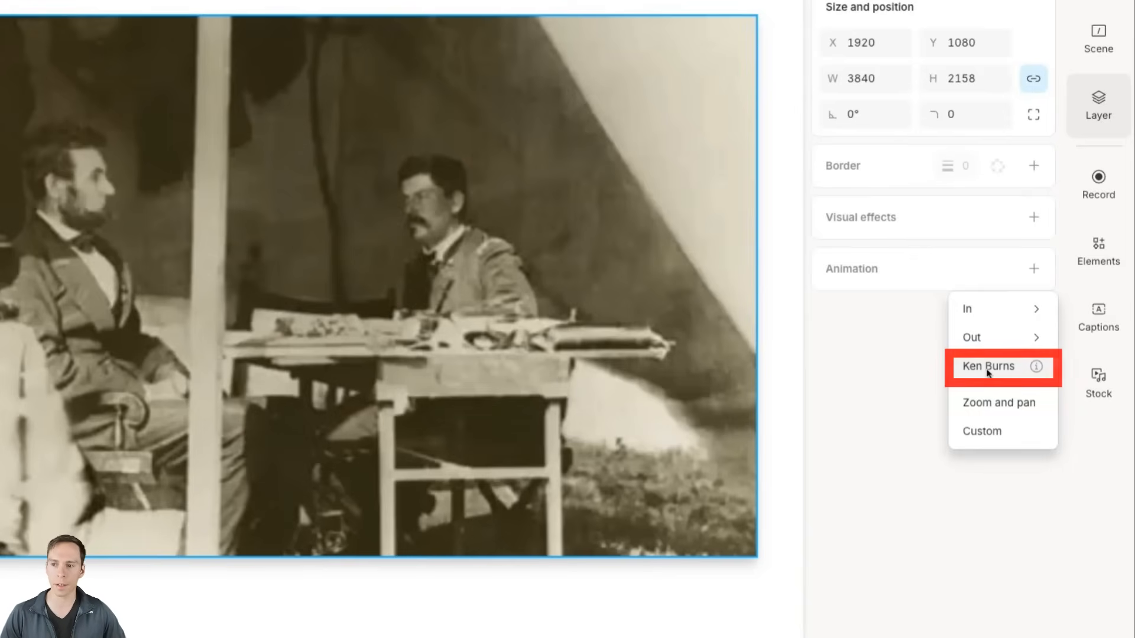
Apply Ken Burns to the Lincoln photo with Direction left, Zoom In, Speed Slow.
left_click(989, 365)
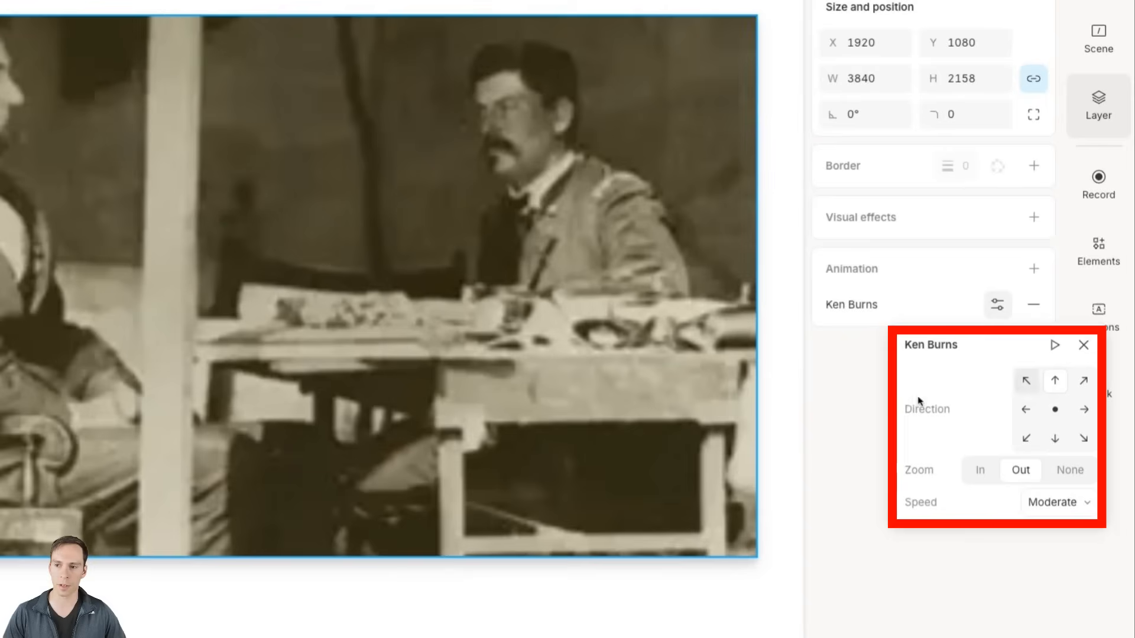
mouse_move(1025, 381)
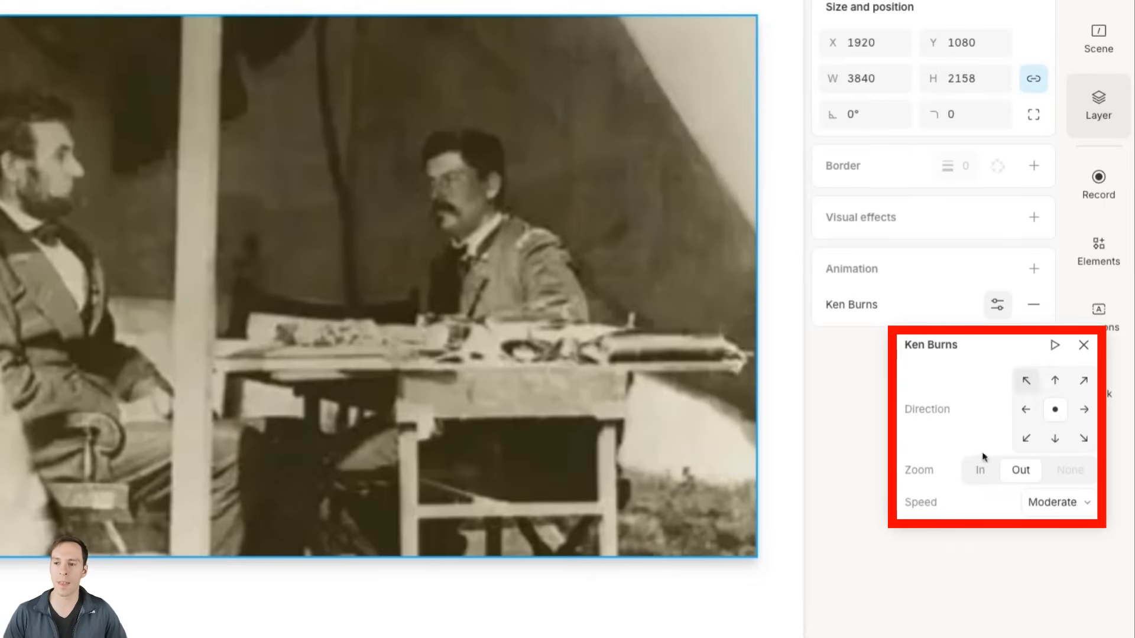
left_click(980, 470)
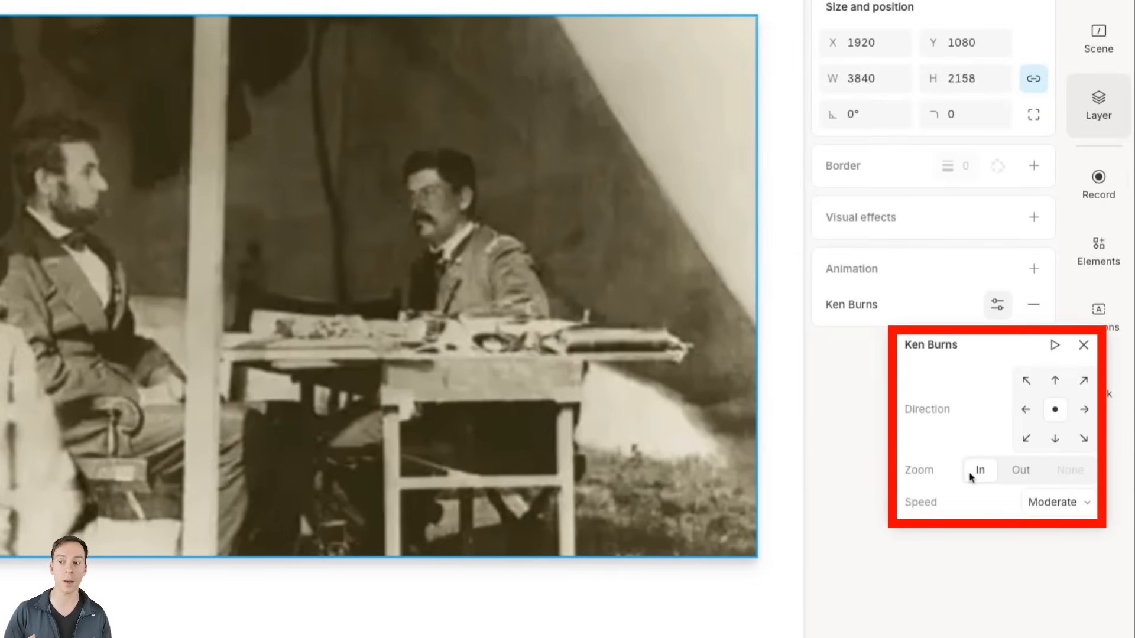
left_click(1020, 470)
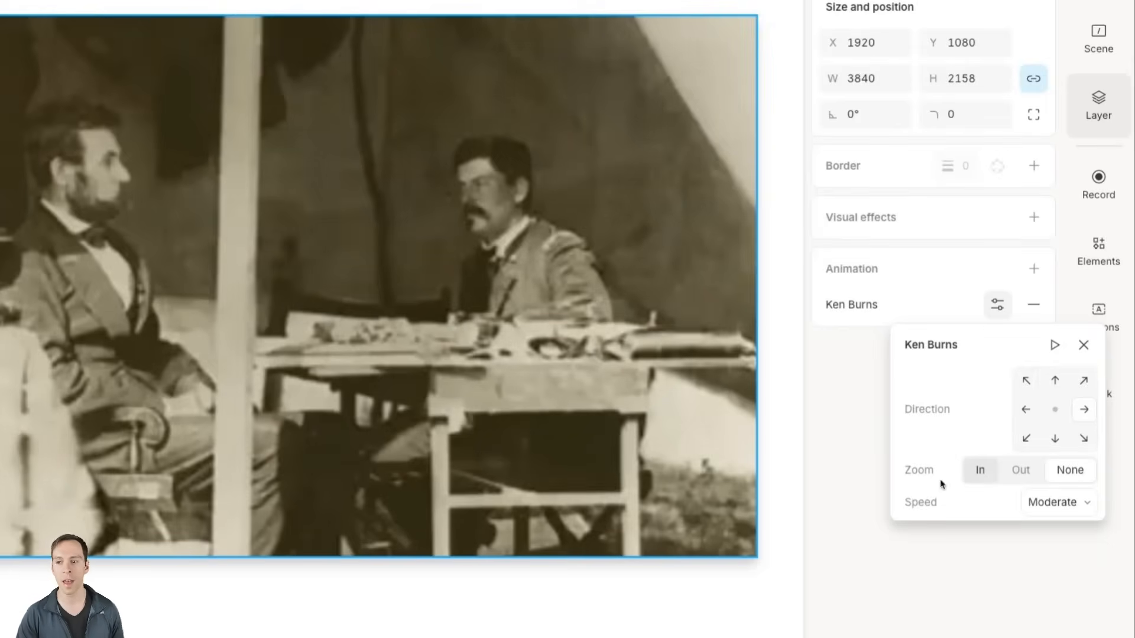
left_click(1058, 502)
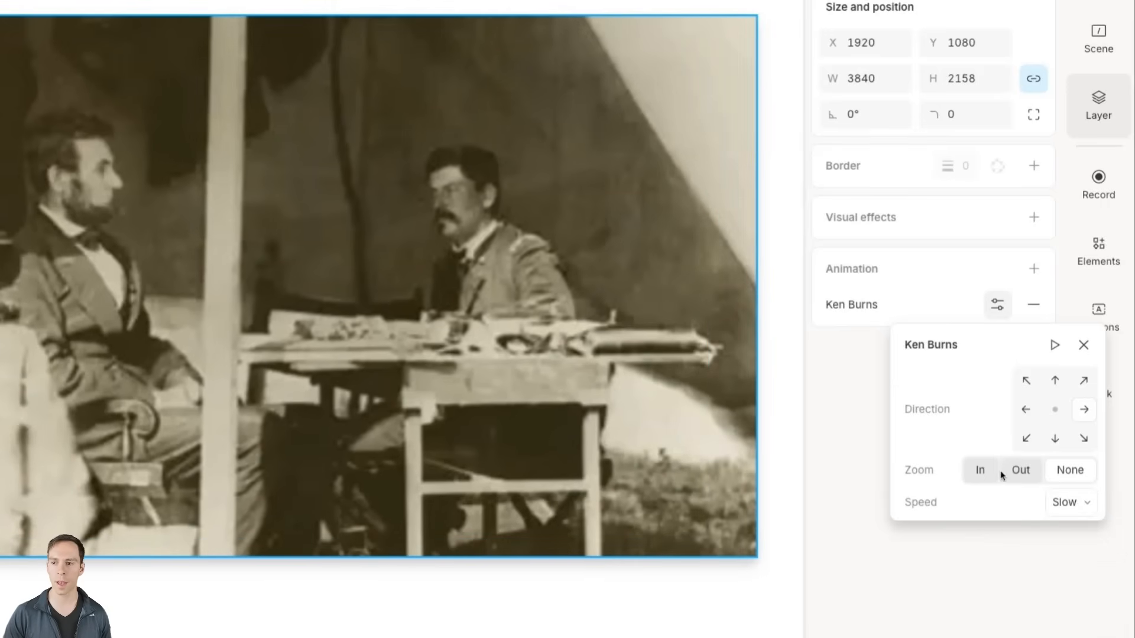
left_click(1069, 470)
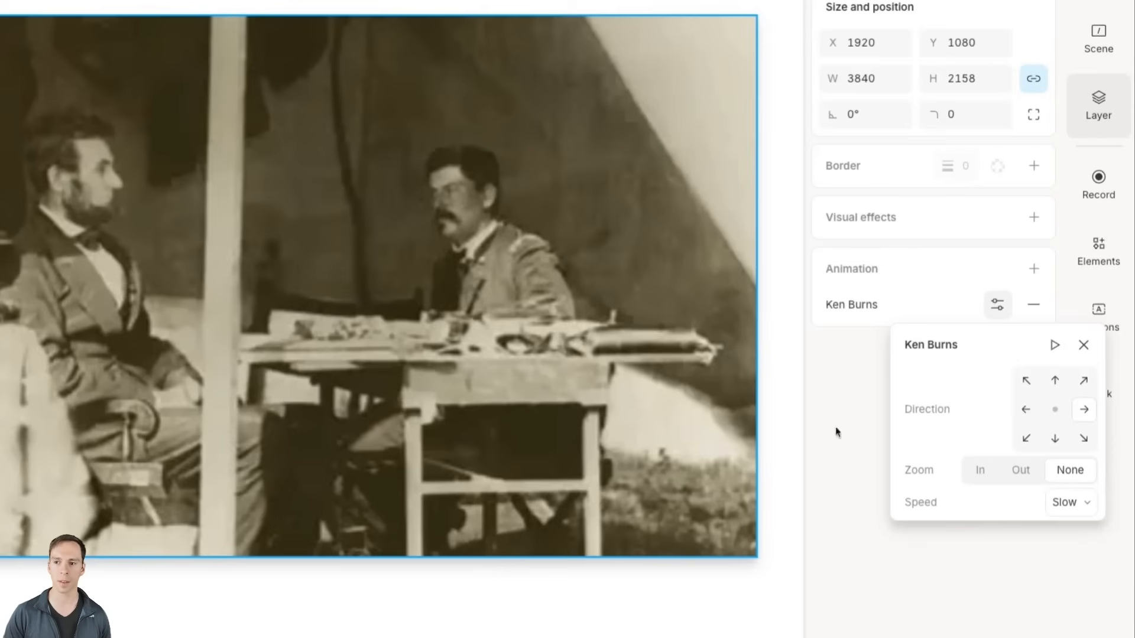
left_click(1025, 409)
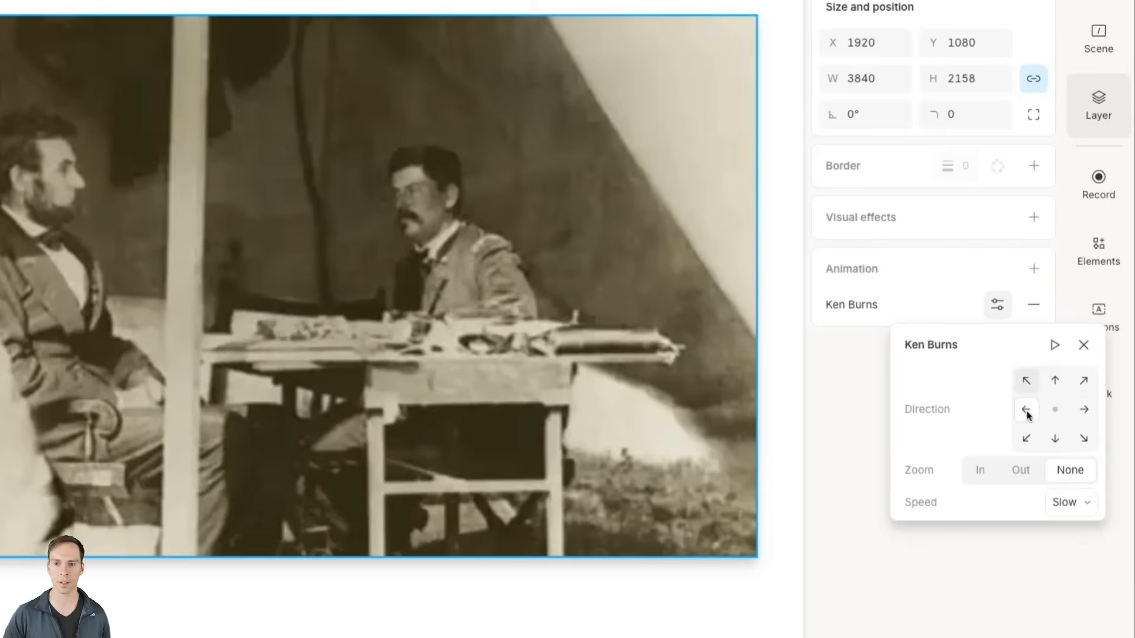
left_click(980, 470)
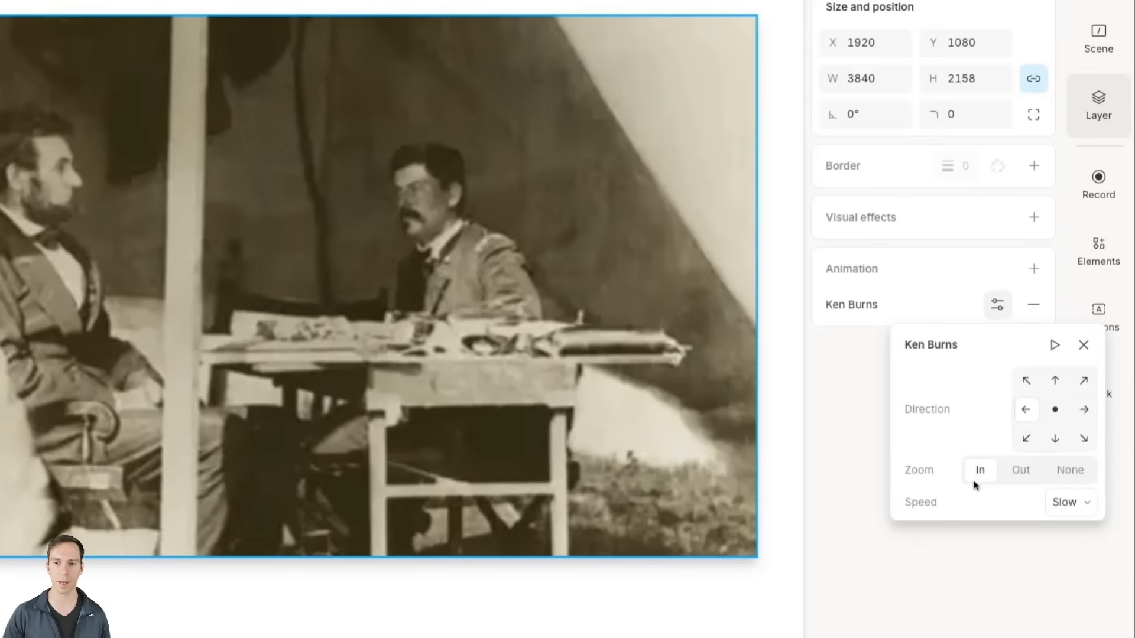
mouse_move(1054, 345)
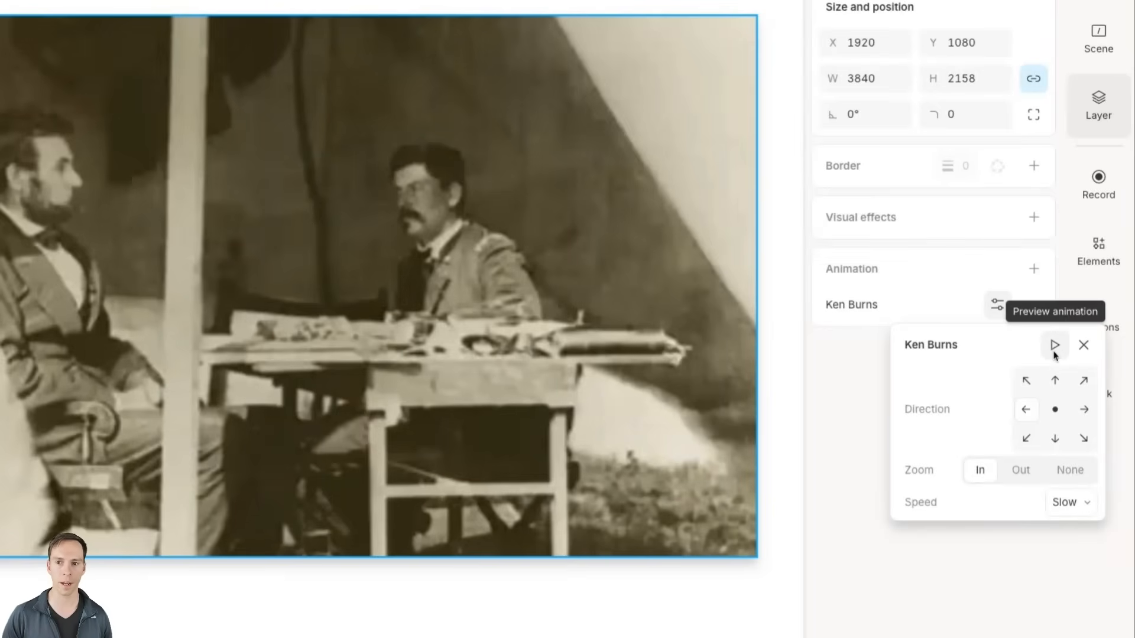
mouse_move(1054, 355)
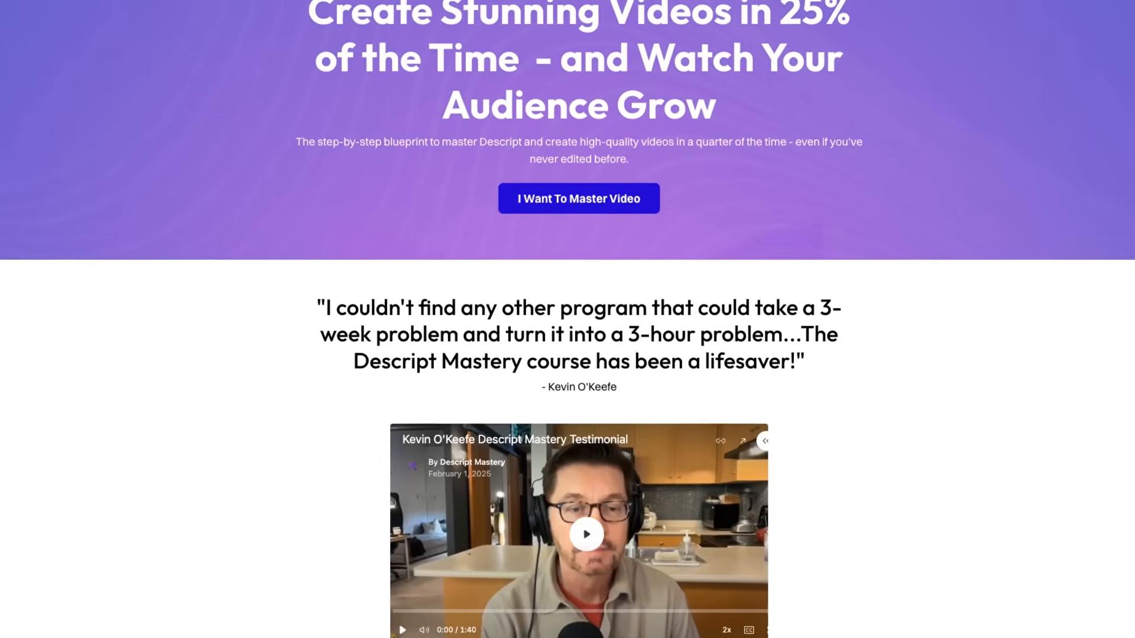
scroll("down", 3)
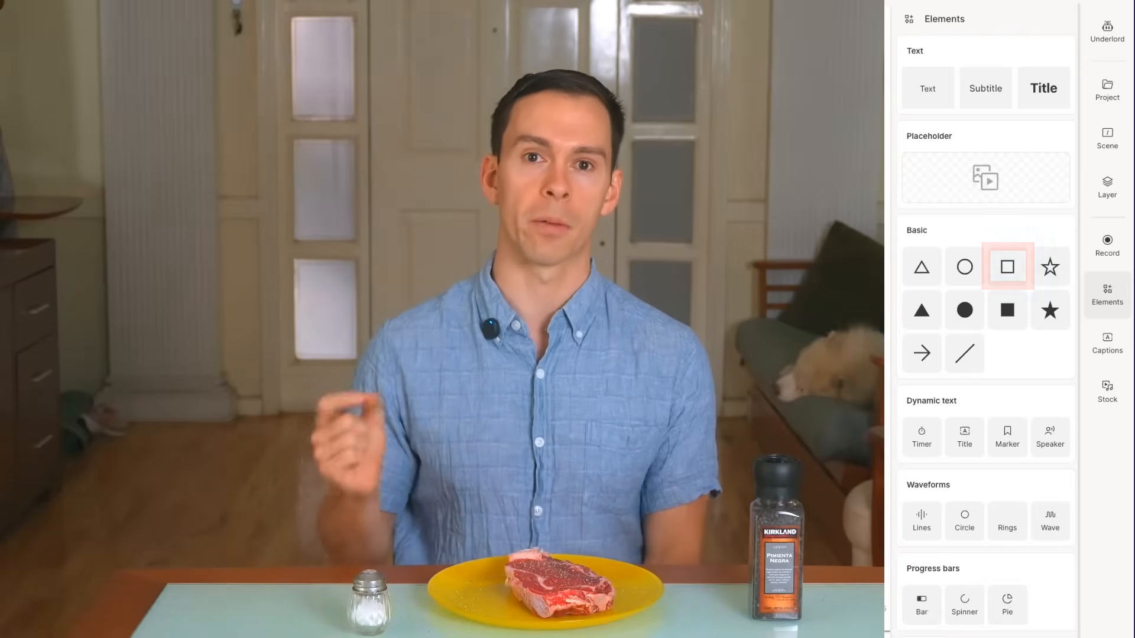
left_click(1007, 266)
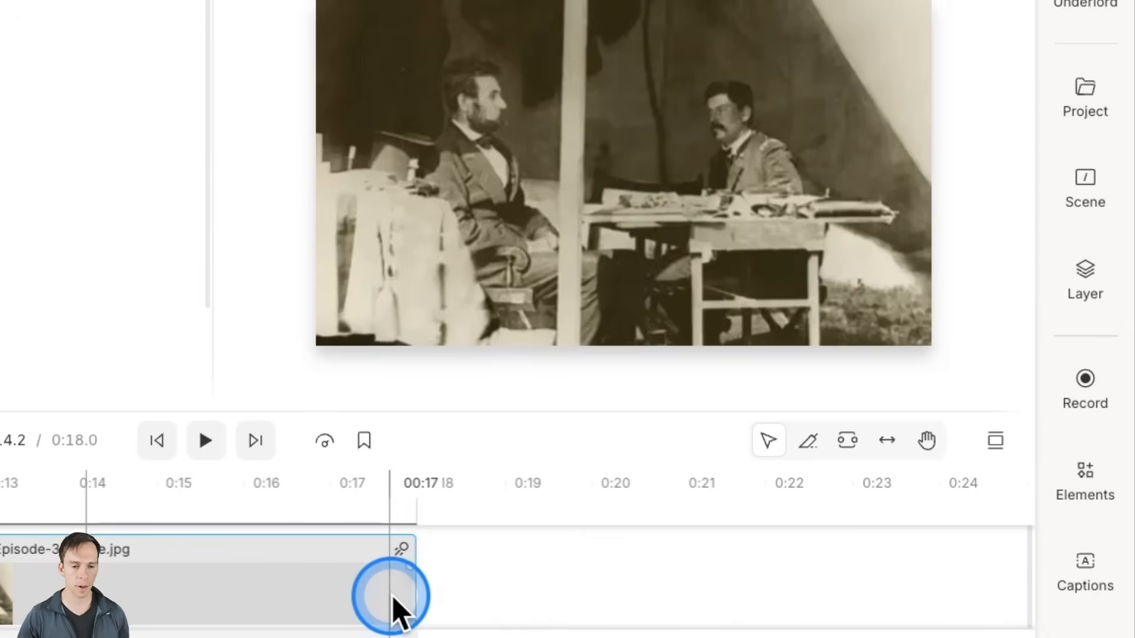
Open the Elements panel with Text, Placeholder and Basic shapes options.
left_click(1085, 483)
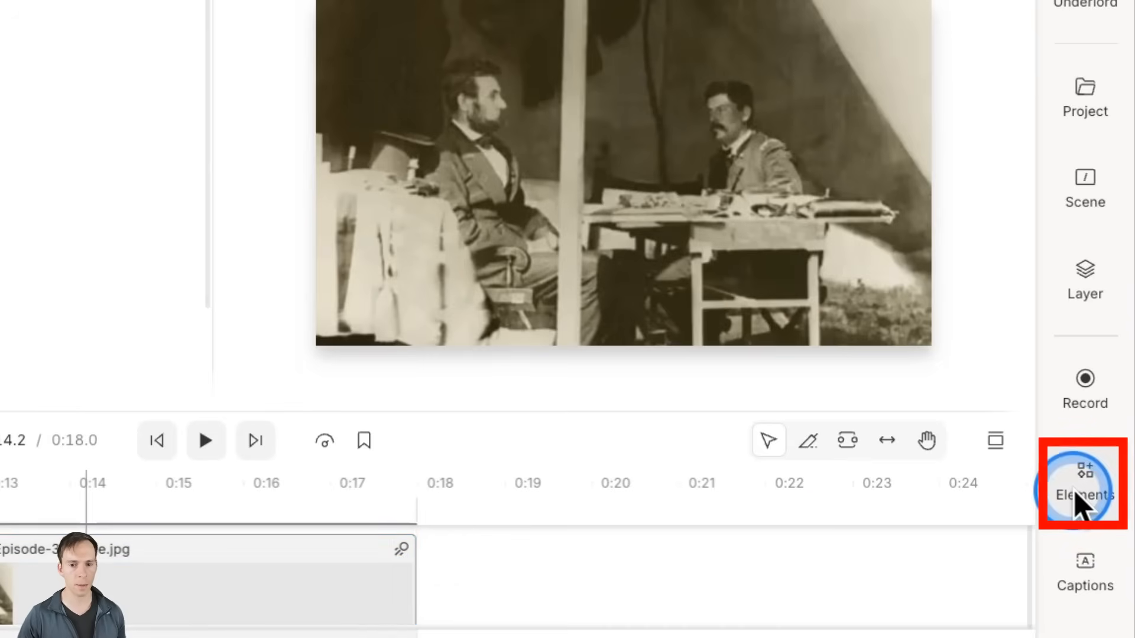
left_click(1084, 485)
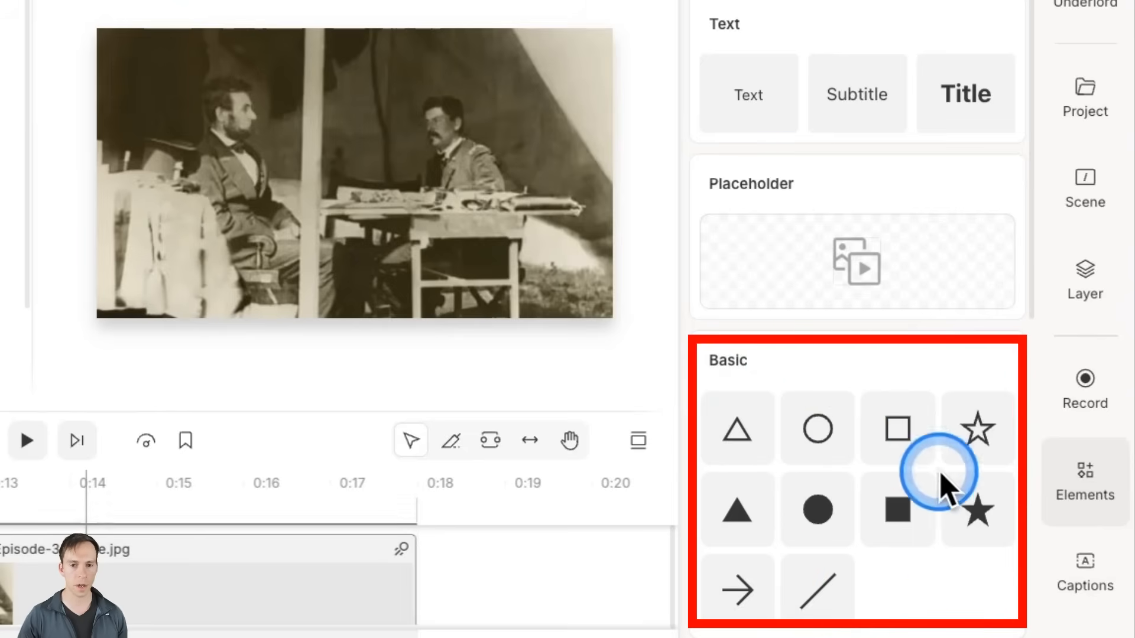
mouse_move(737, 427)
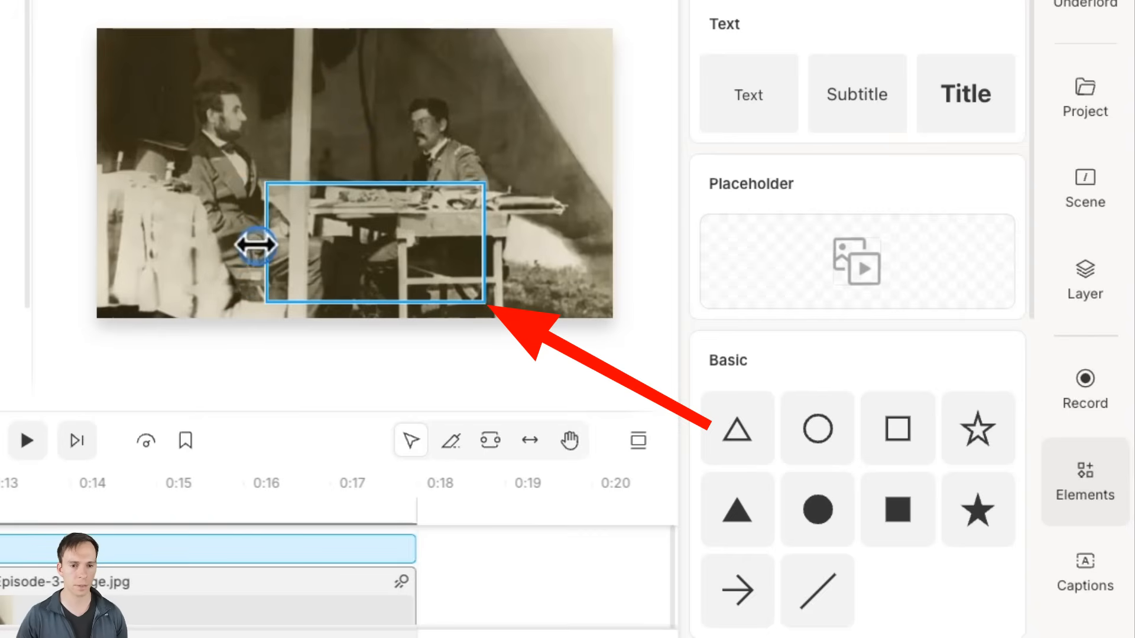
Narrow the rectangle from its left edge, then drag its corner over the table.
left_click_drag(254, 250, 322, 249)
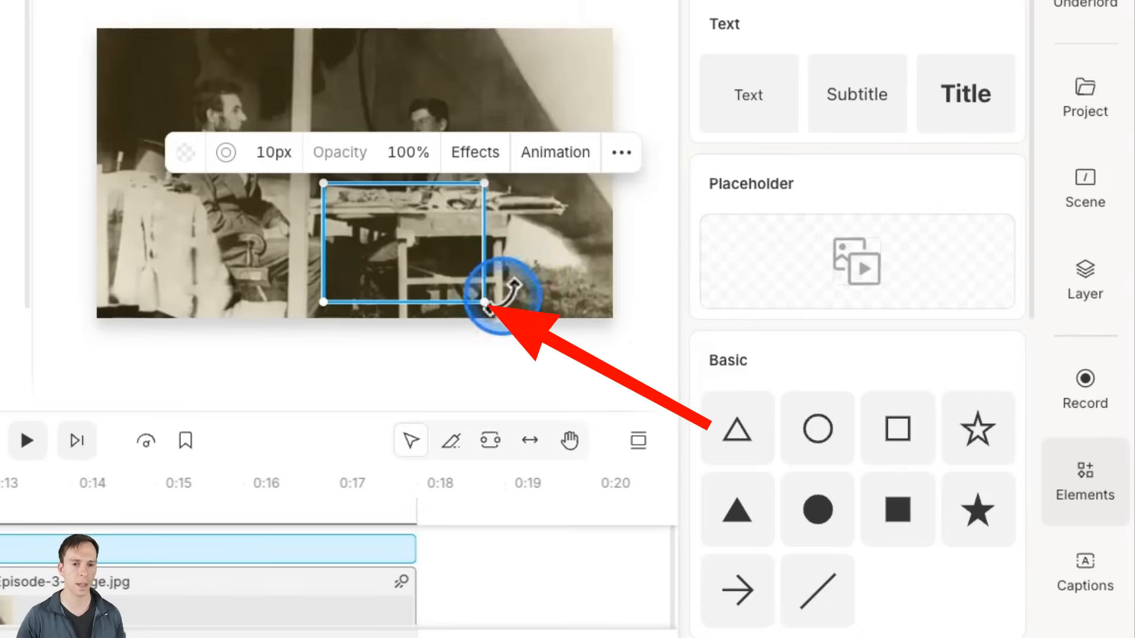
left_click_drag(491, 302, 594, 116)
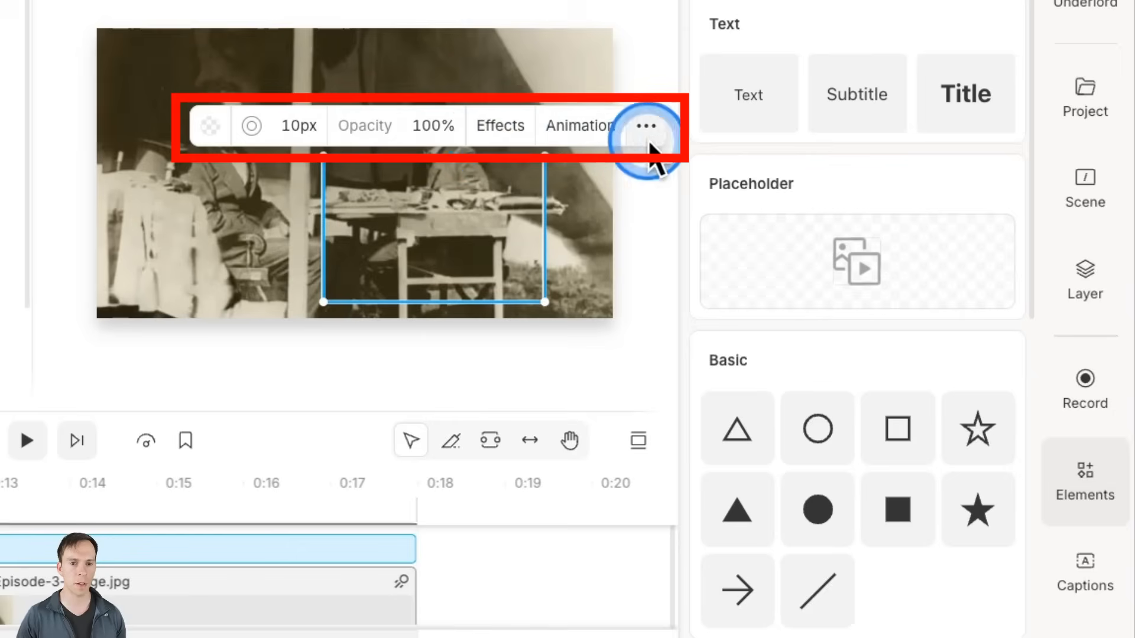
mouse_move(209, 125)
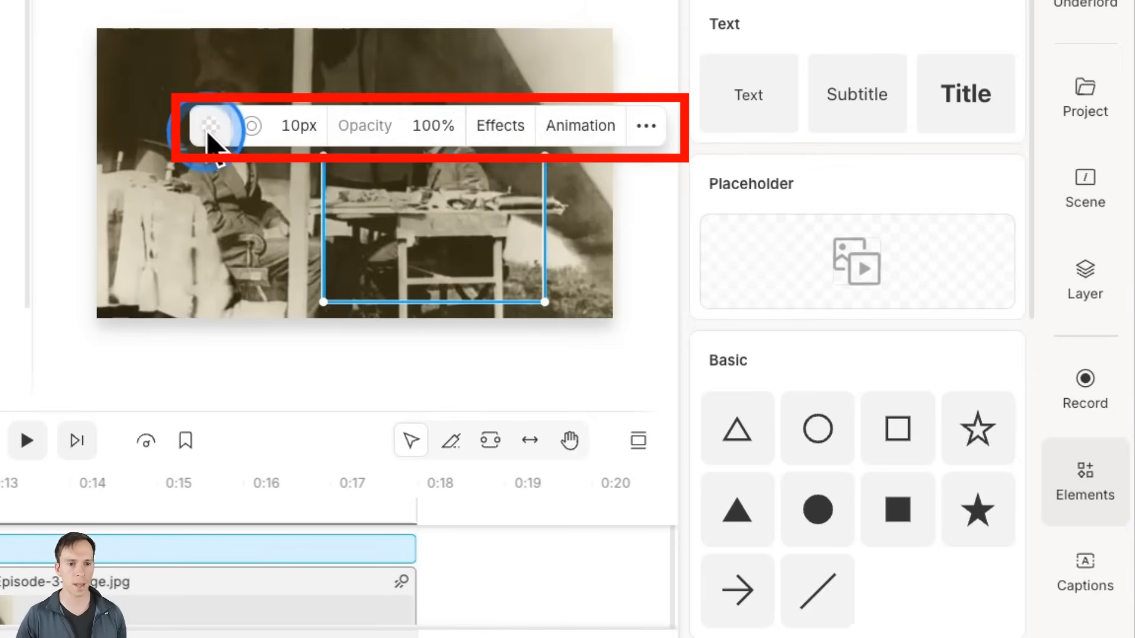
Set the rectangle's border color to pure red (ff0000) at full opacity.
left_click(210, 126)
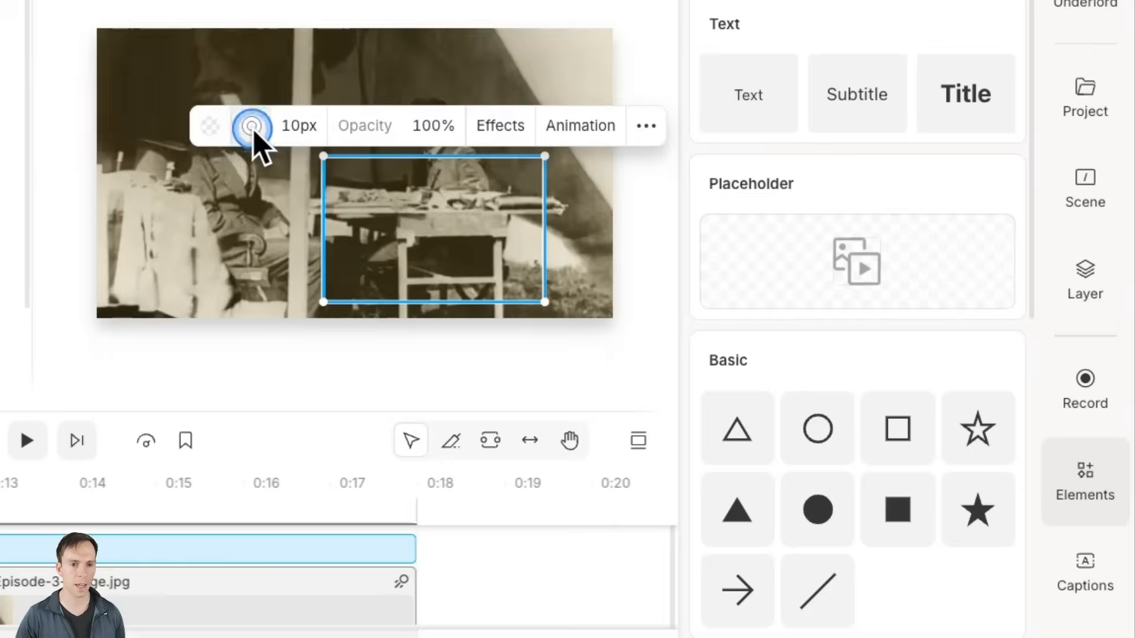
left_click(252, 125)
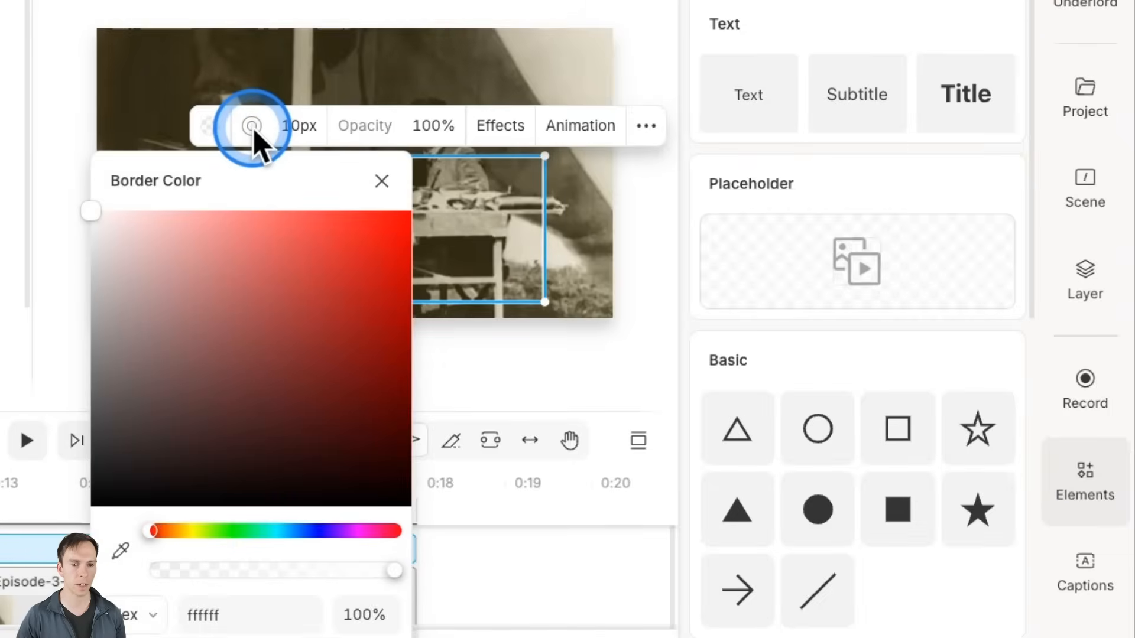
left_click(260, 307)
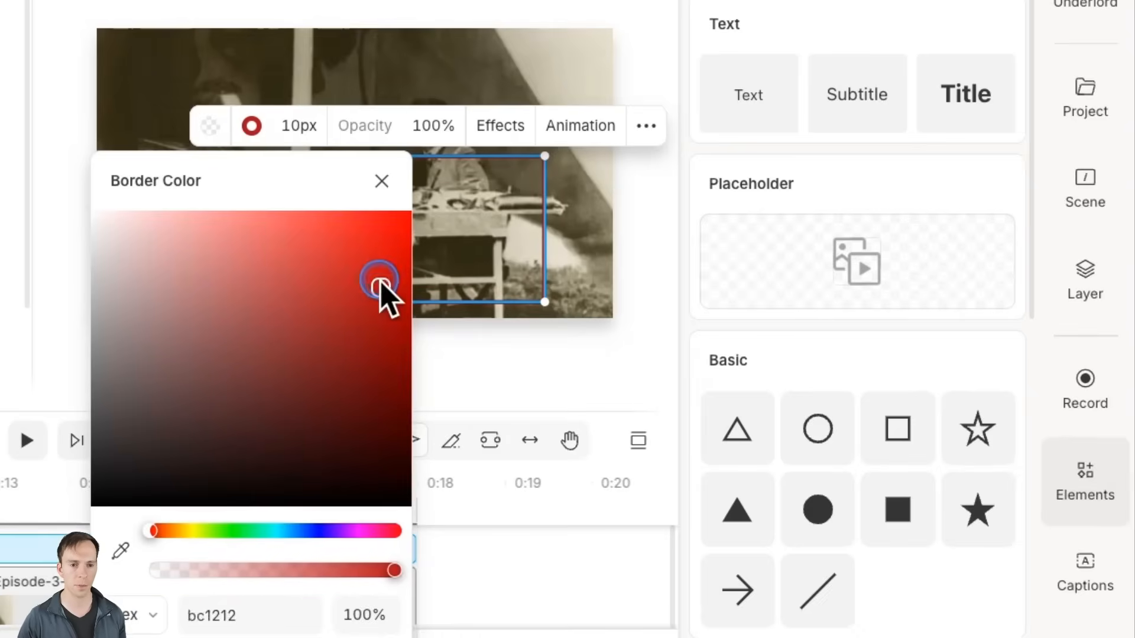
left_click_drag(383, 283, 412, 212)
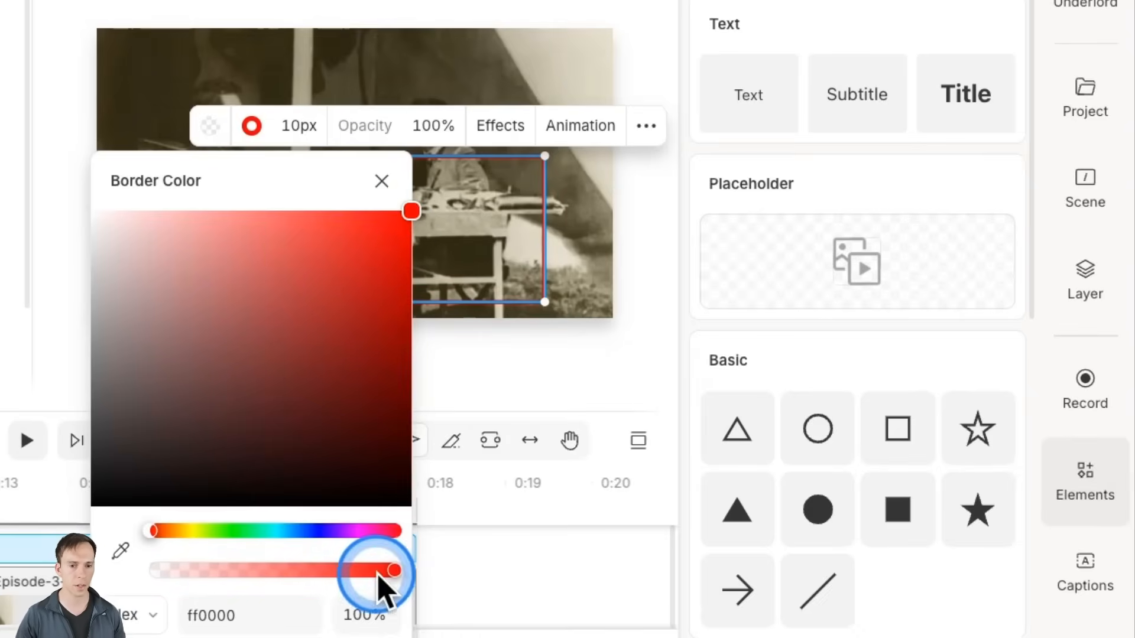
left_click(231, 616)
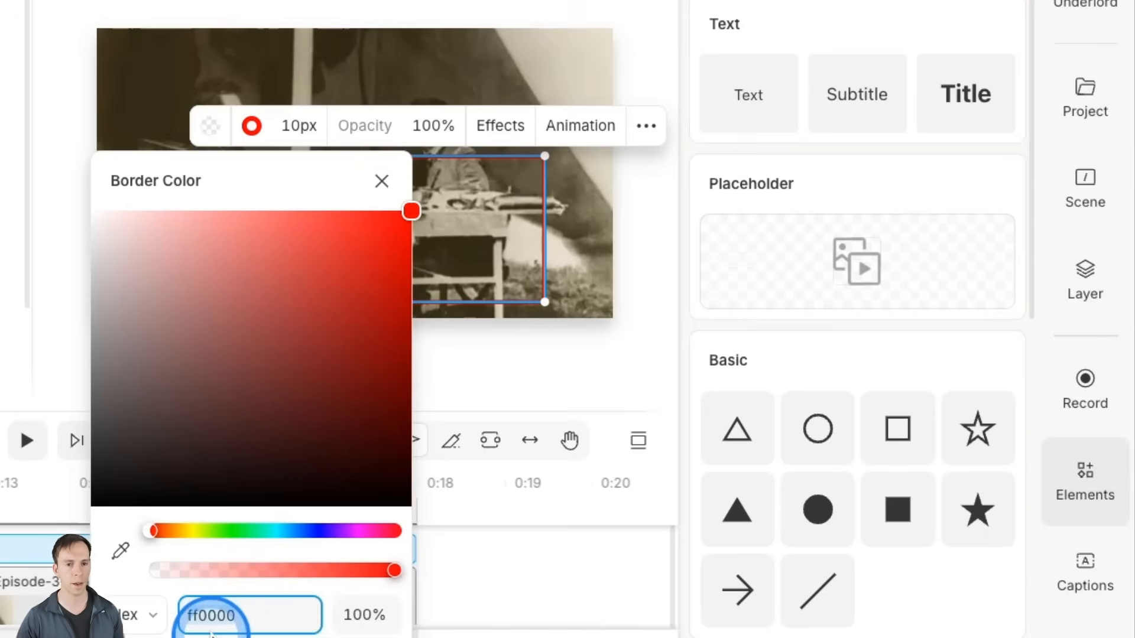
left_click(232, 616)
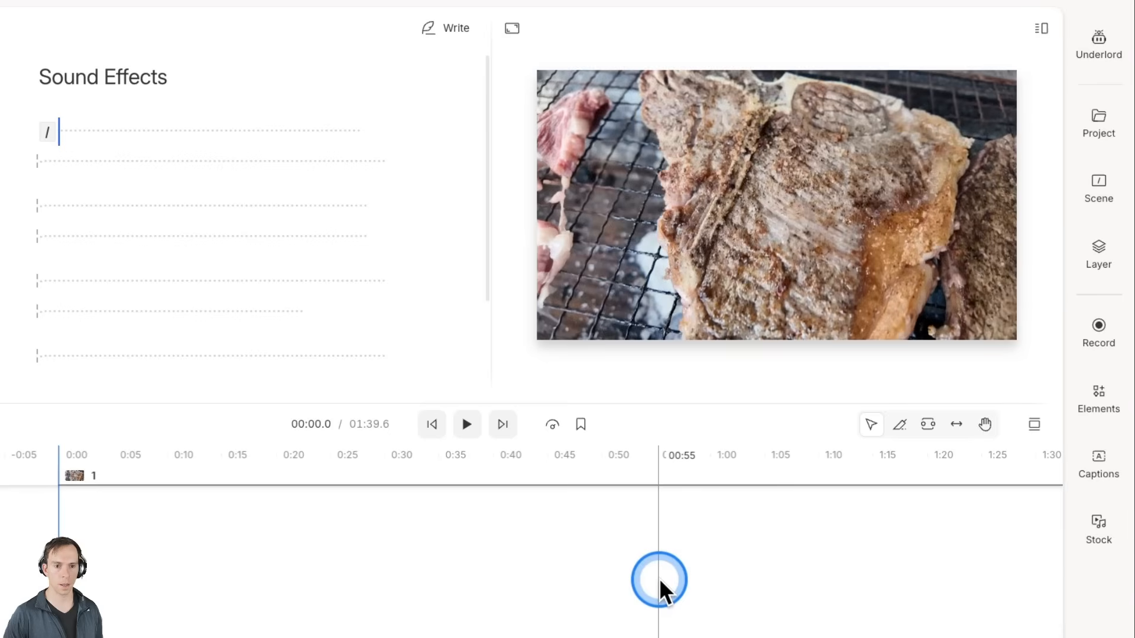
left_click_drag(658, 583, 123, 593)
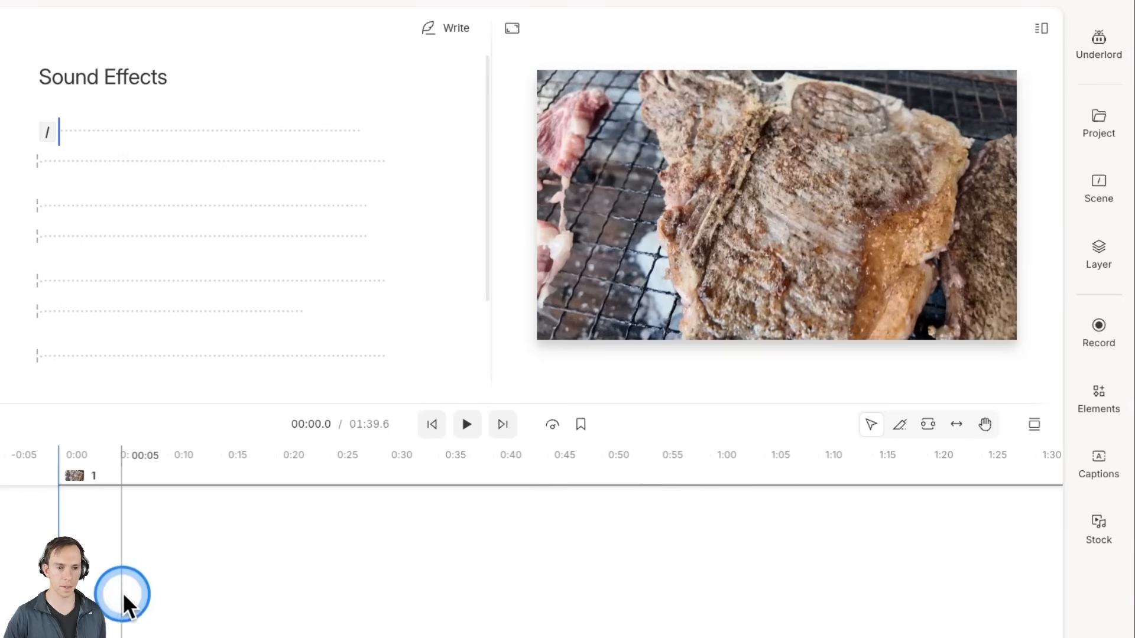
mouse_move(466, 425)
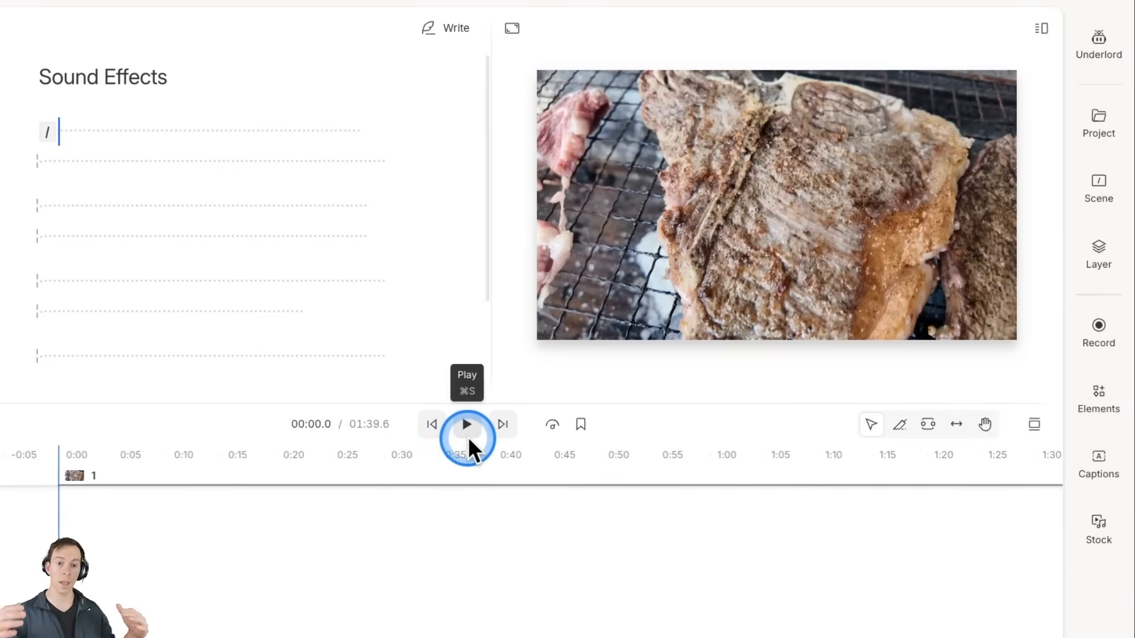
left_click(466, 425)
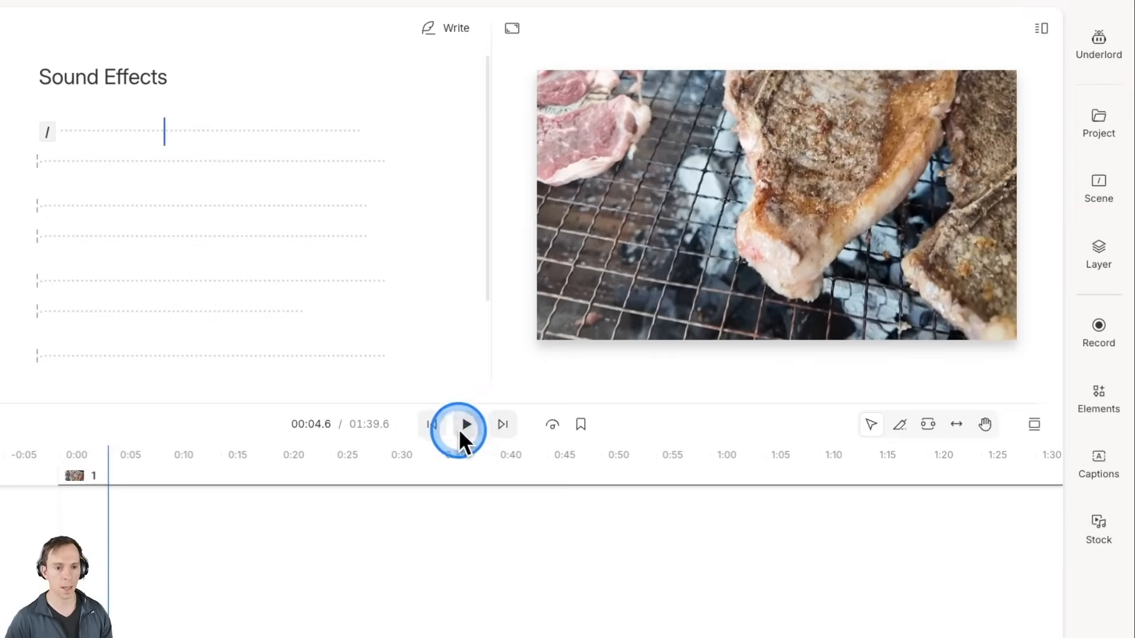
left_click(466, 425)
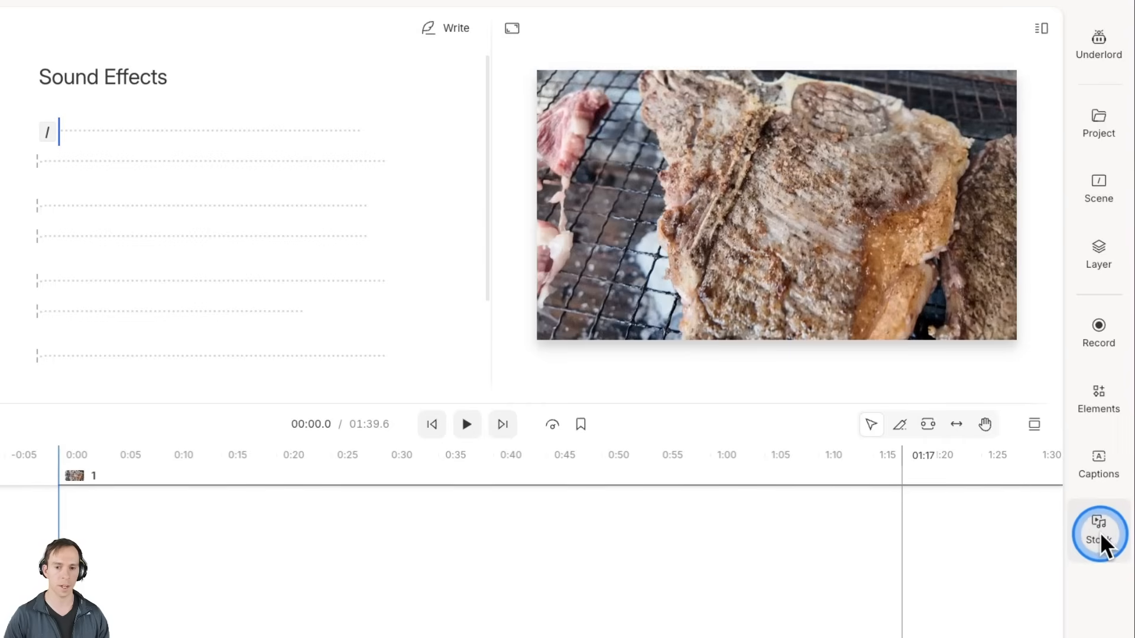
Open the Stock library and switch to its Audio section.
left_click(1098, 535)
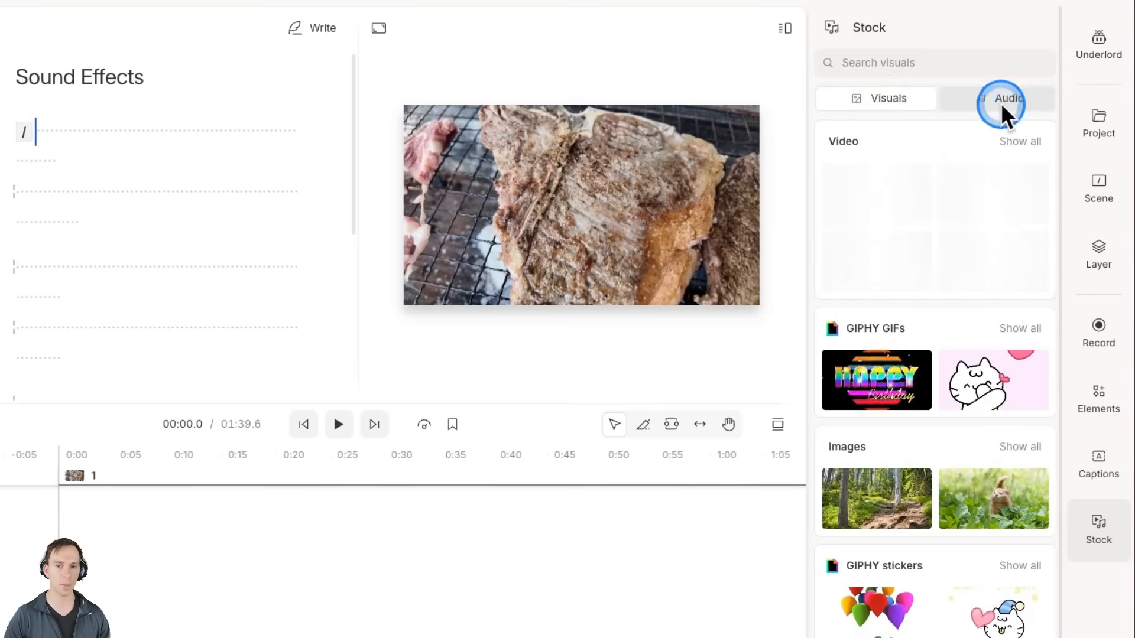
left_click(1006, 97)
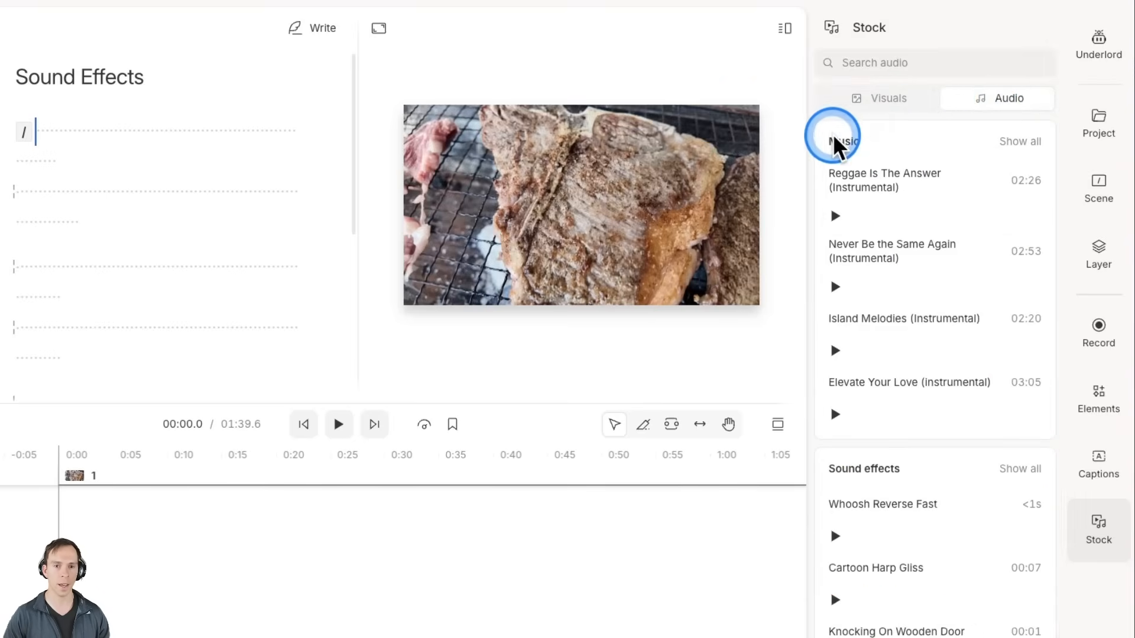
mouse_move(860, 486)
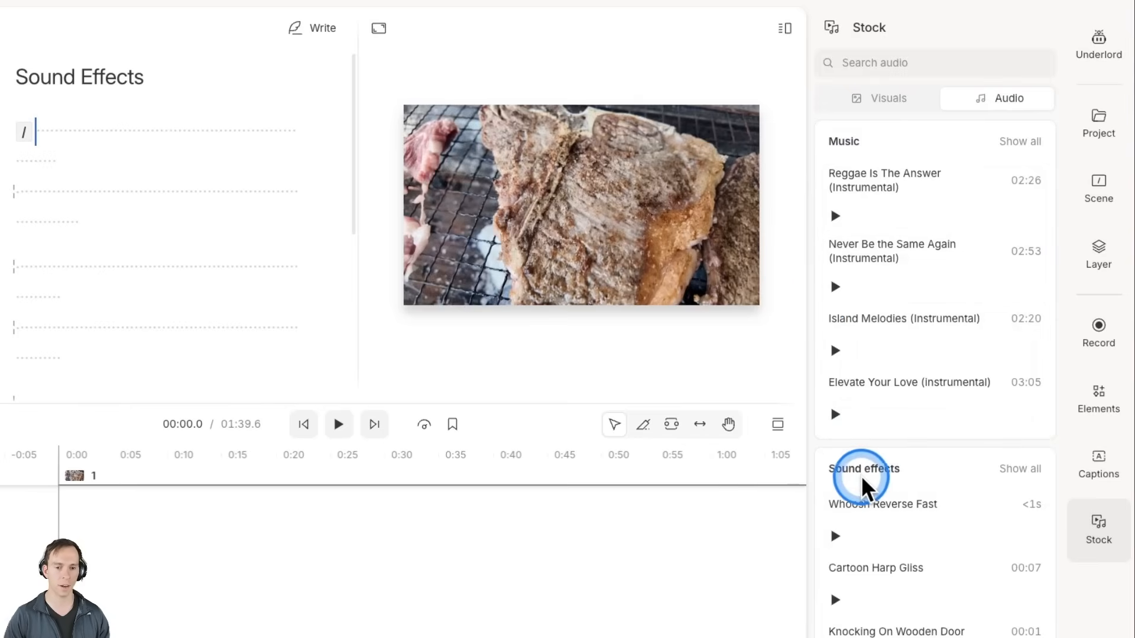
mouse_move(919, 482)
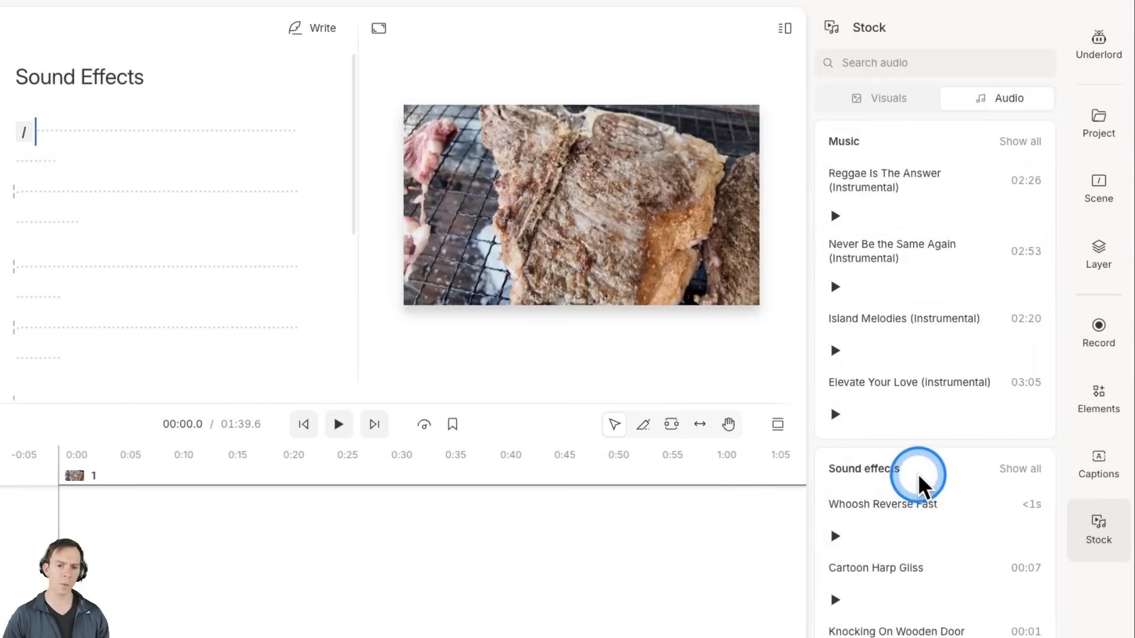
mouse_move(899, 519)
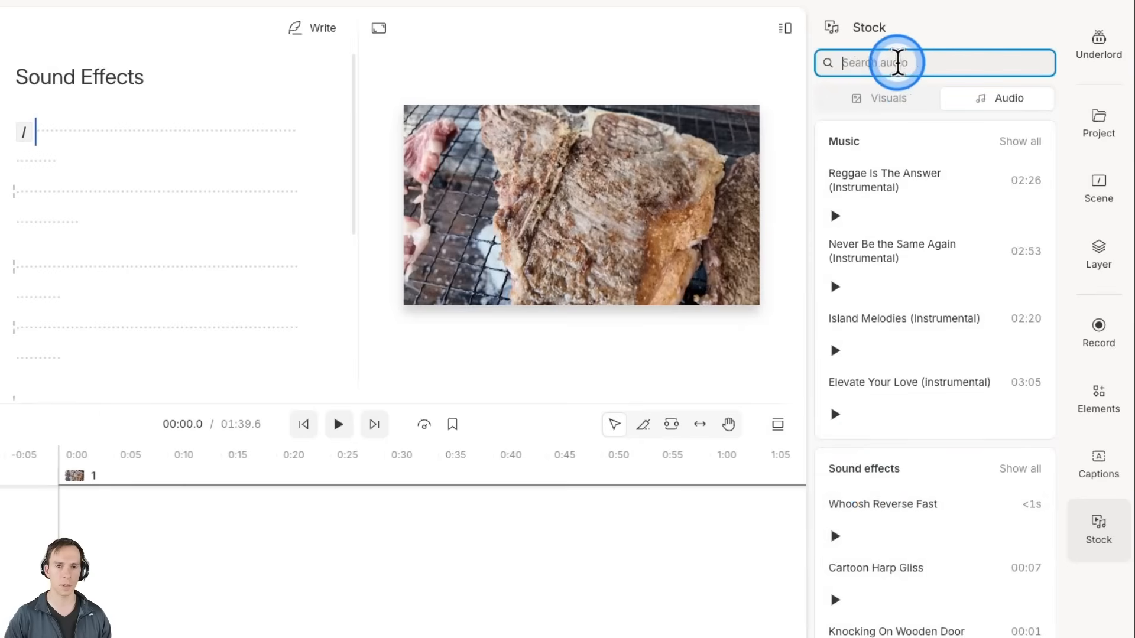
Search stock audio for 'sizzle', show all sound effects, and preview Frying Meat - Looping.
type("sizzle")
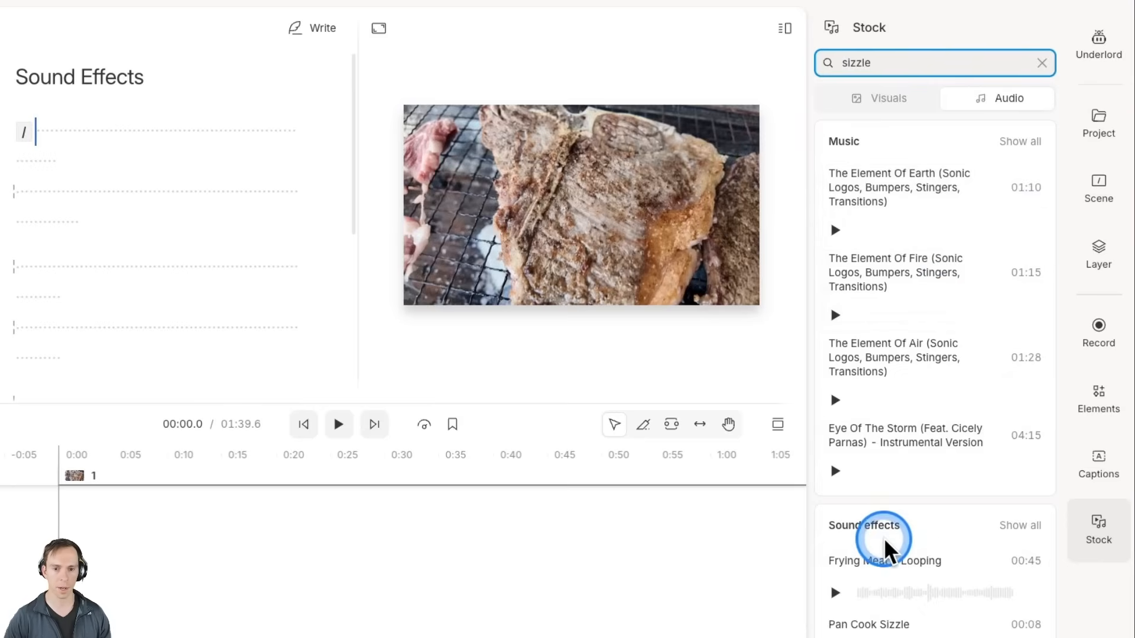
left_click(1020, 525)
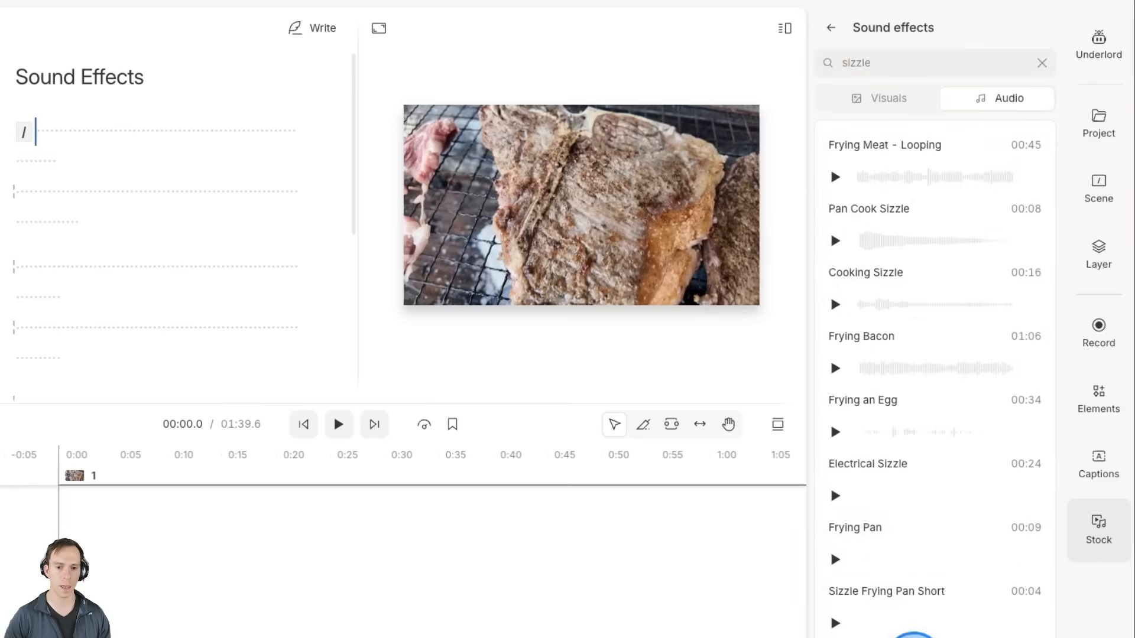
left_click(916, 613)
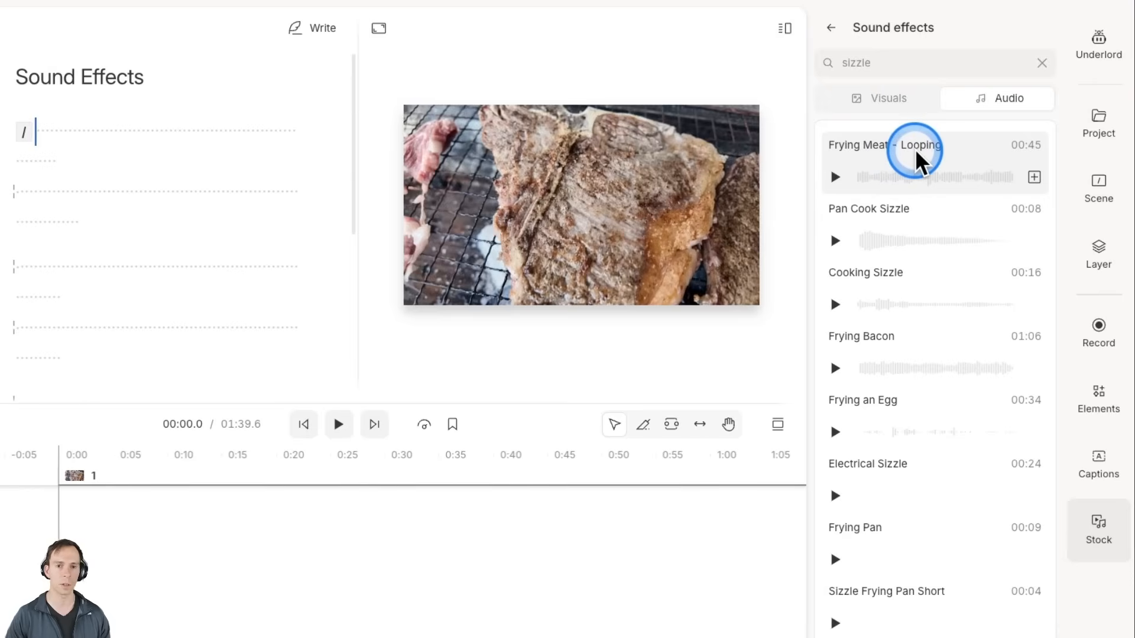
mouse_move(926, 163)
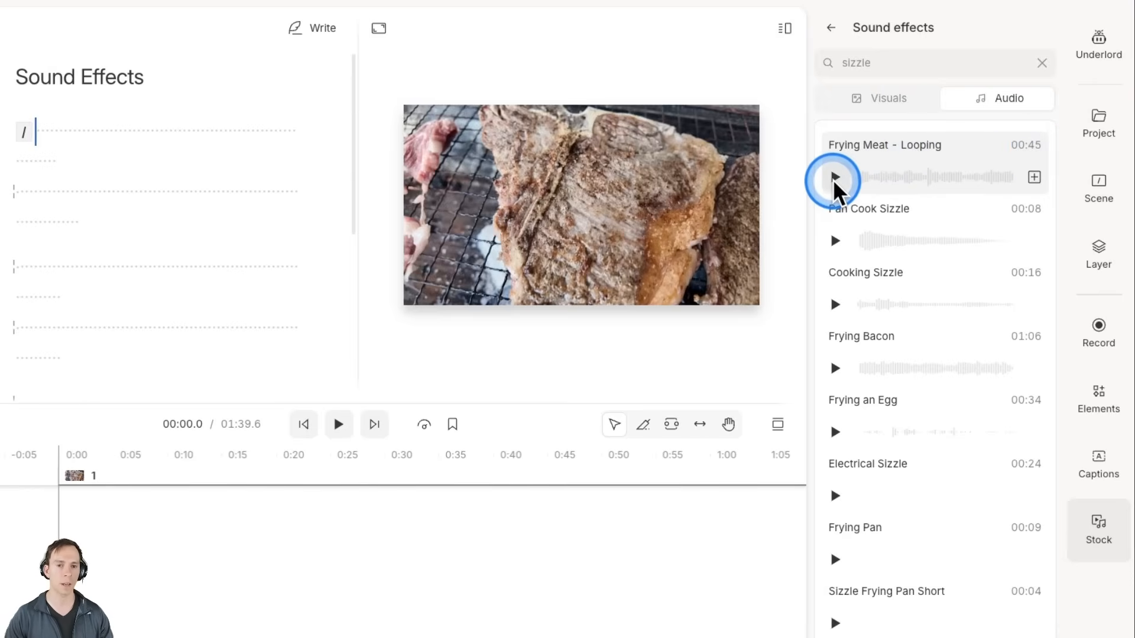
left_click(834, 177)
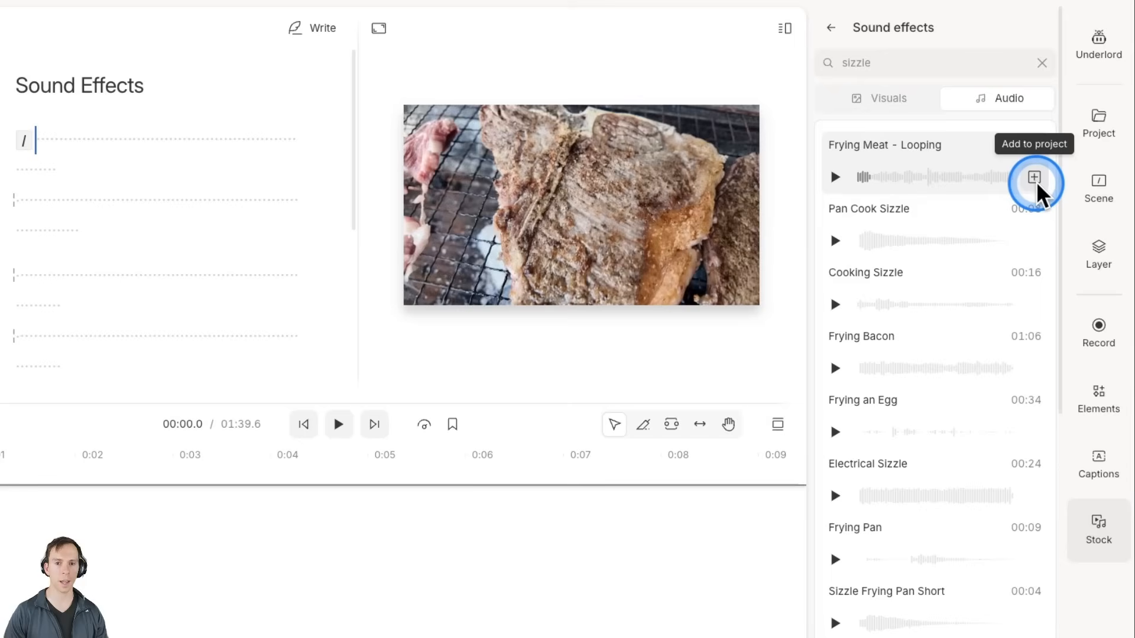
Add Frying Meat - Looping to the project and play the steak video with it.
left_click(1034, 176)
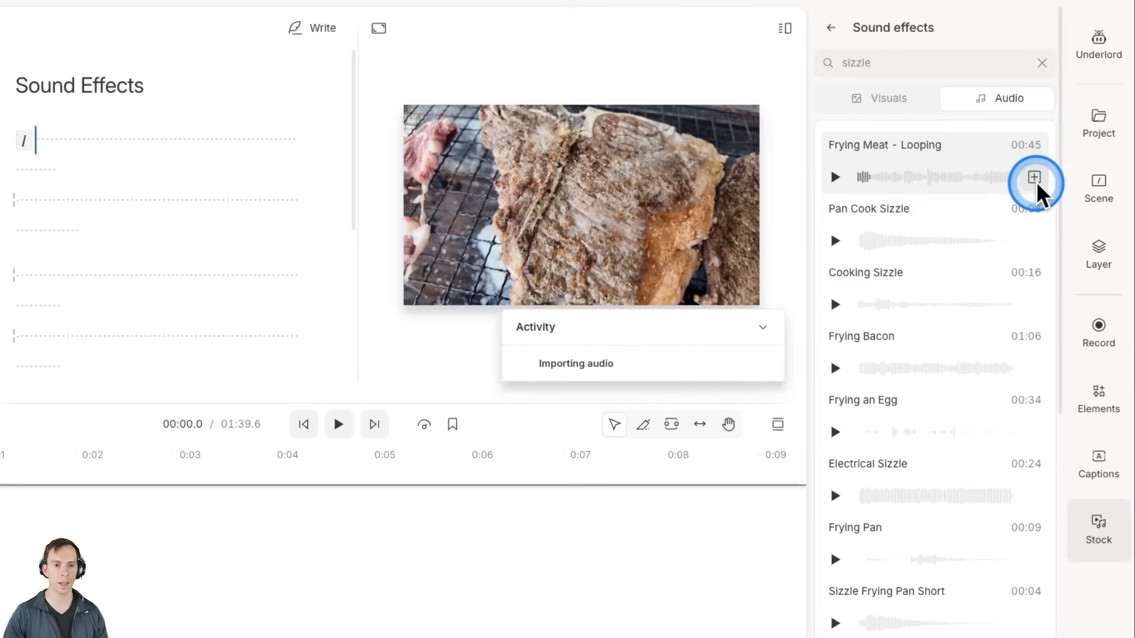
left_click(1033, 177)
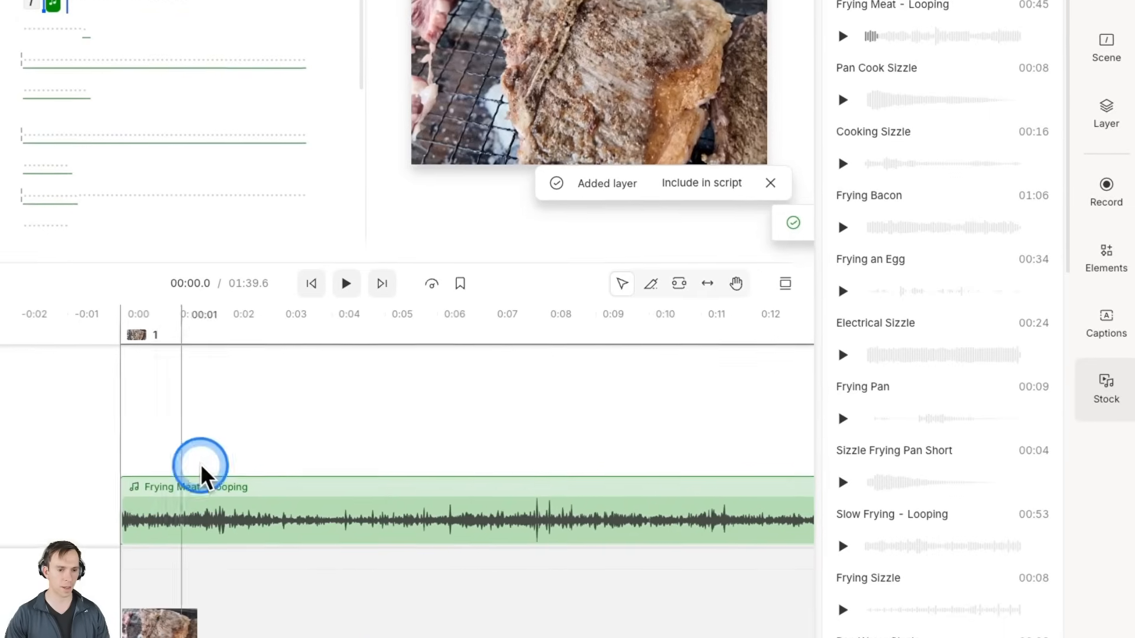
left_click(345, 283)
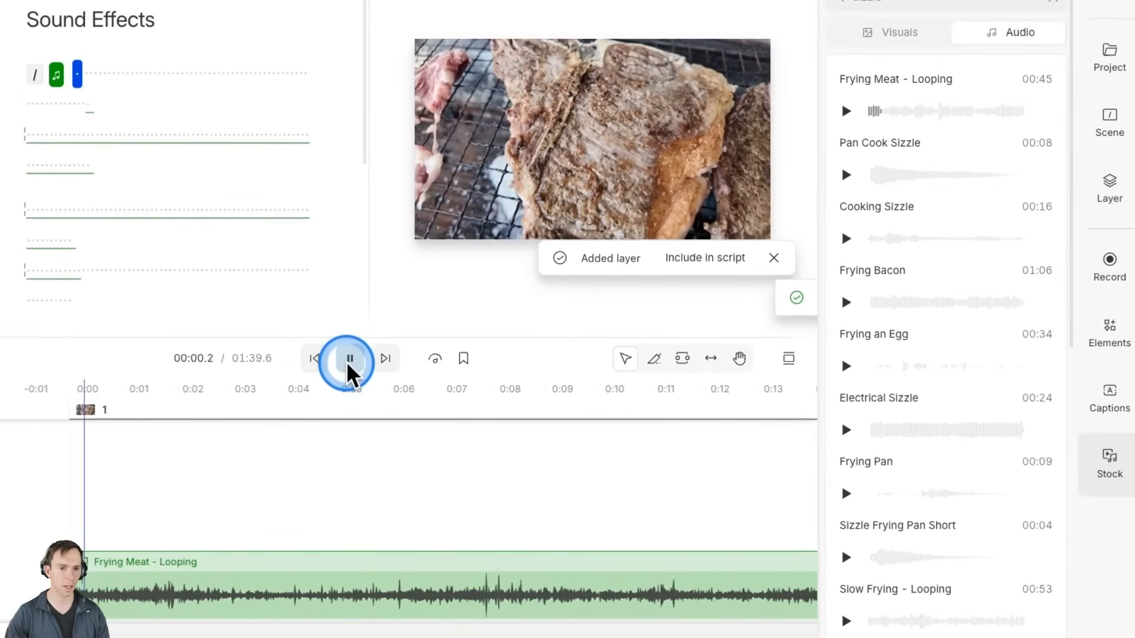